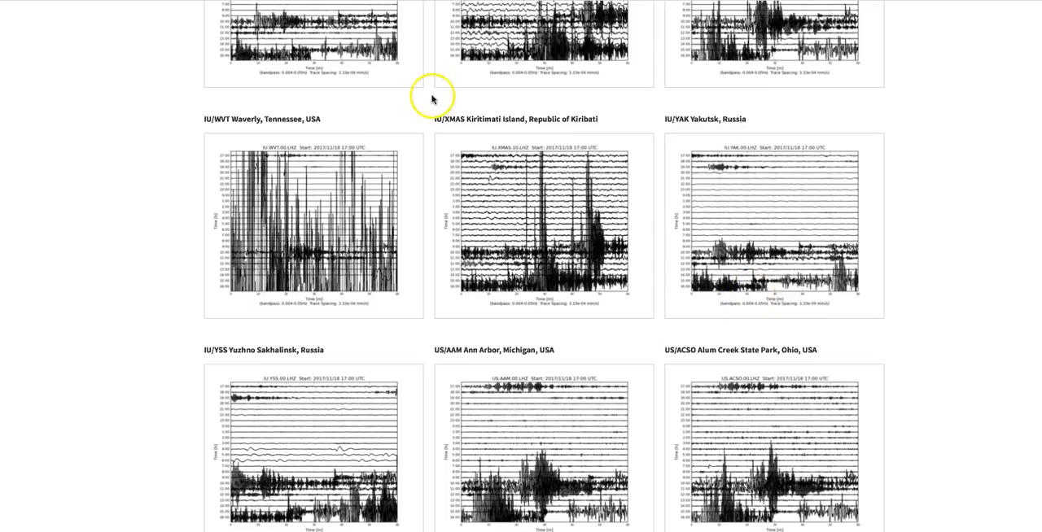
mouse_move(651, 241)
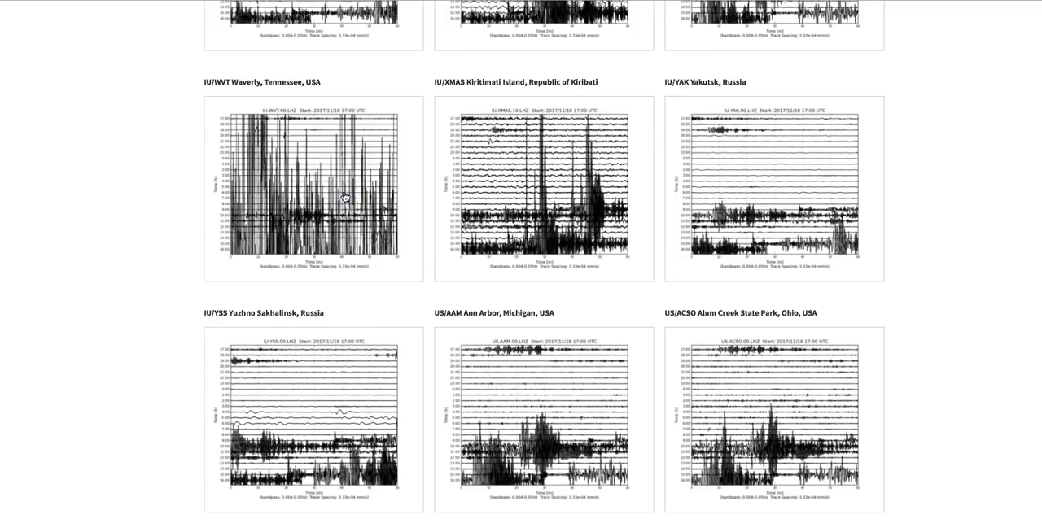
Enlarge the IU/WVT Waverly, Tennessee heliplot, last updated 19 November 2017 17:02 UTC.
left_click(312, 187)
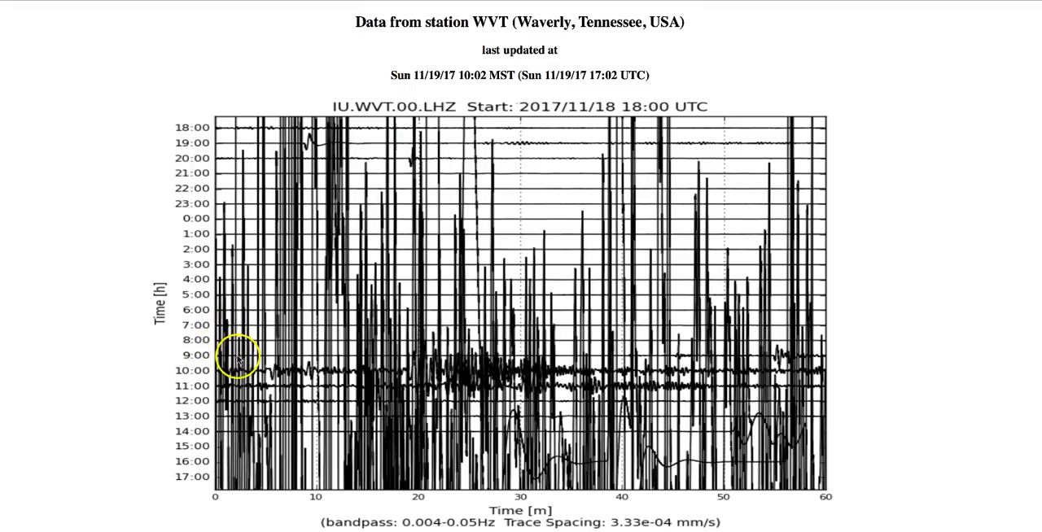
mouse_move(243, 313)
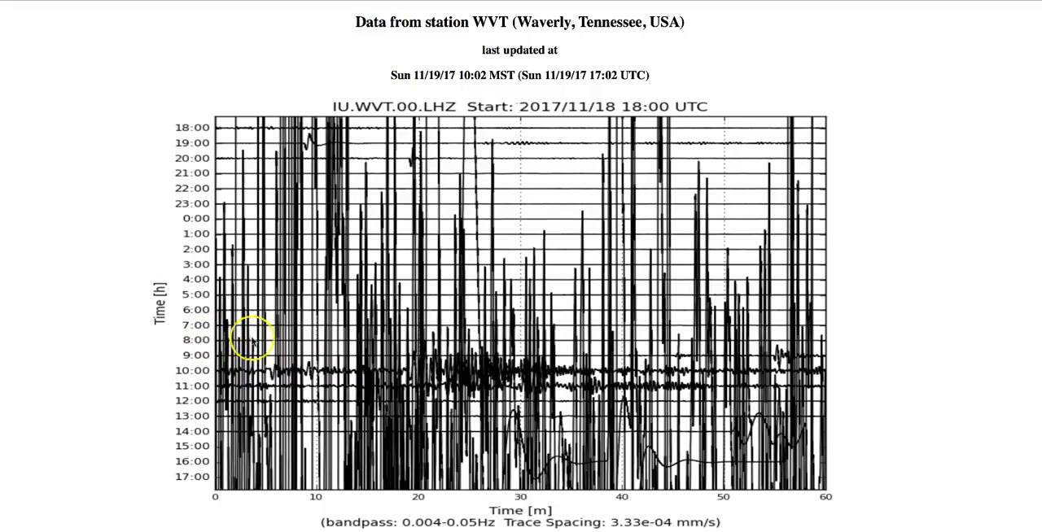
mouse_move(692, 345)
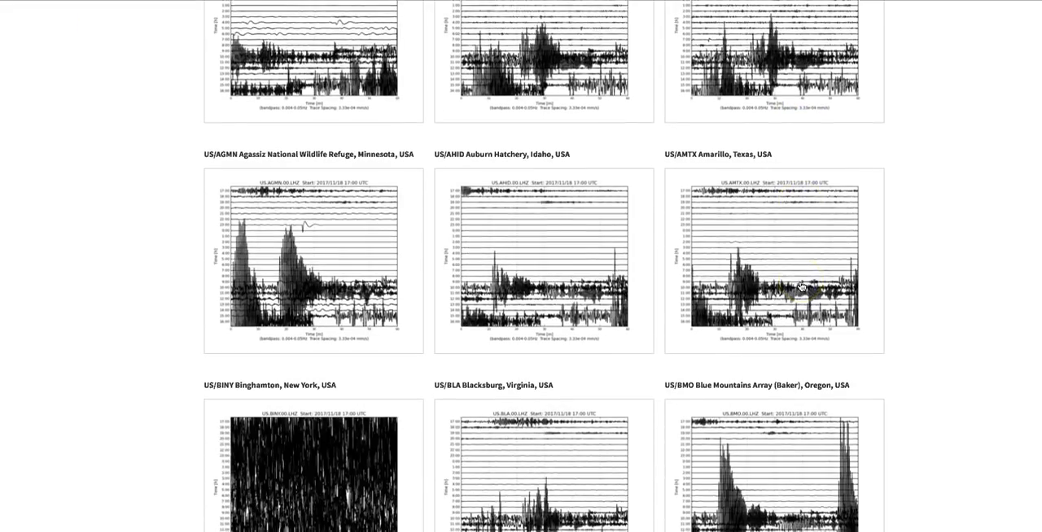
Enlarge the US/TZTN Tazewell, Tennessee heliplot covering 18–19 November 2017.
scroll("down", 3)
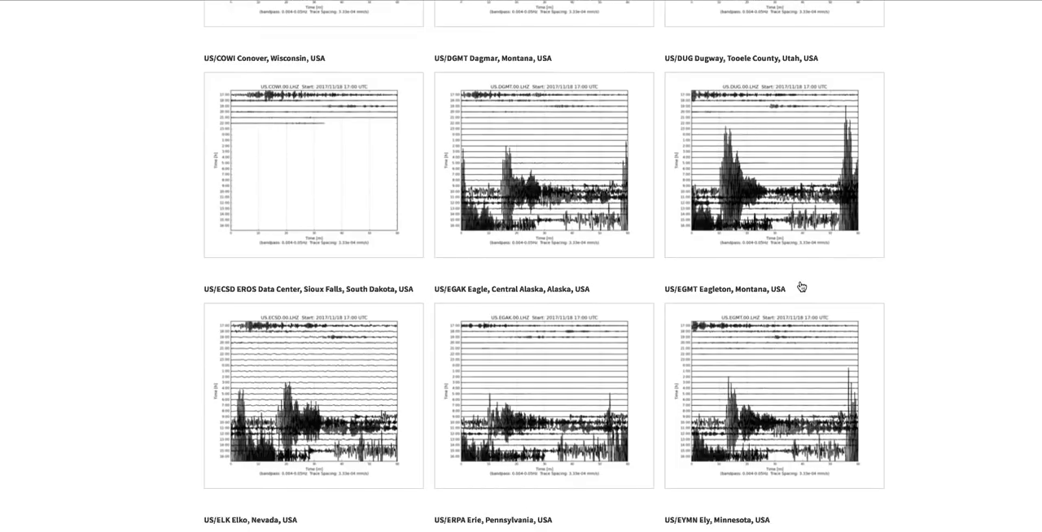
scroll("down", 3)
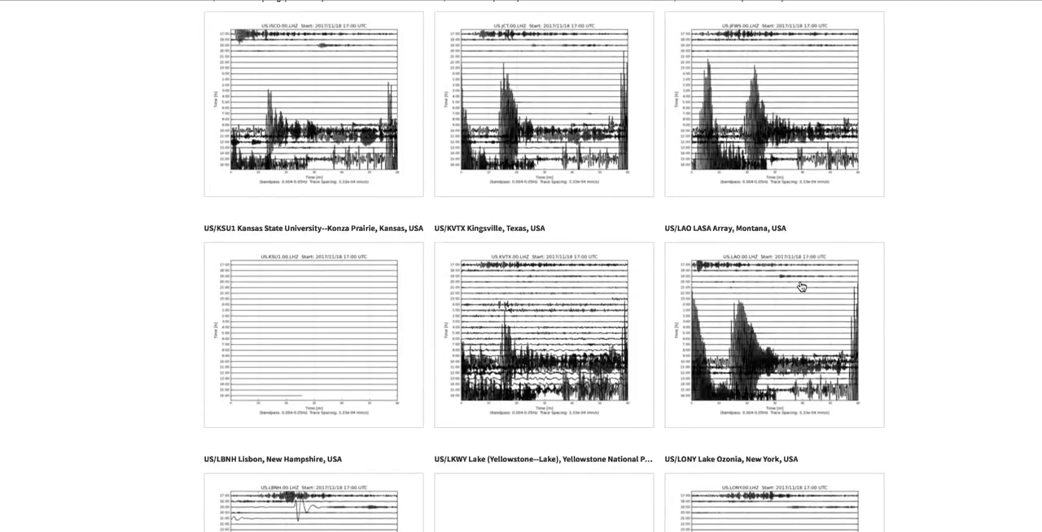
scroll("down", 3)
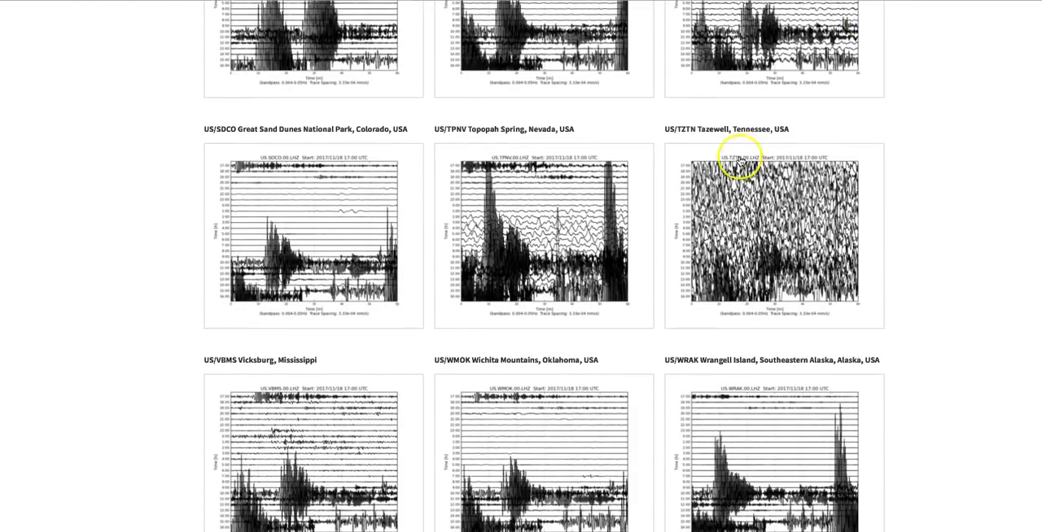
left_click(775, 236)
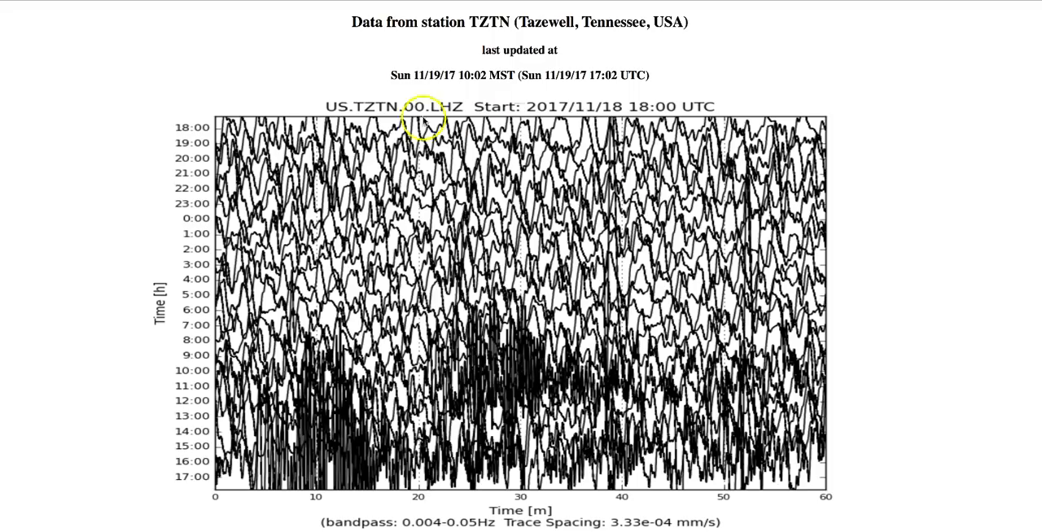
mouse_move(470, 158)
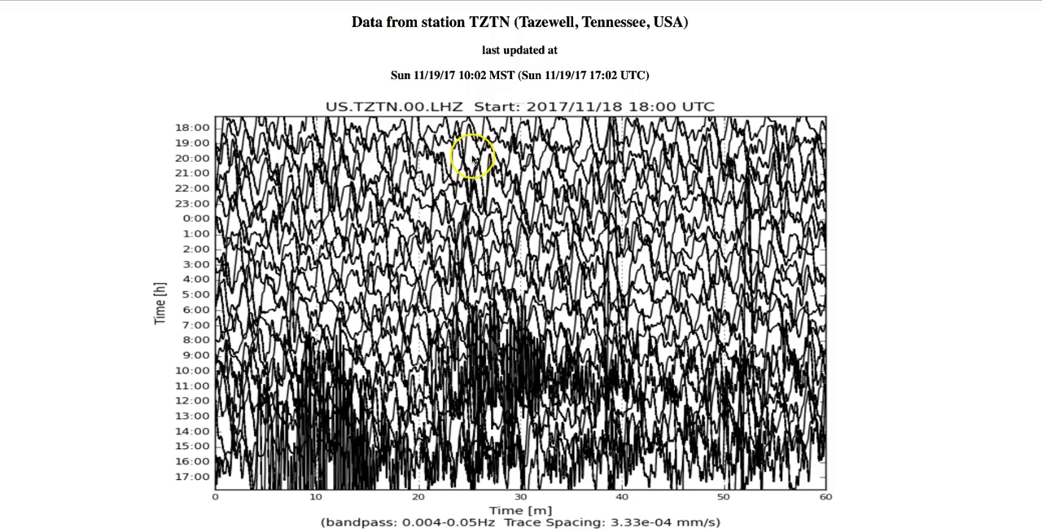
mouse_move(882, 479)
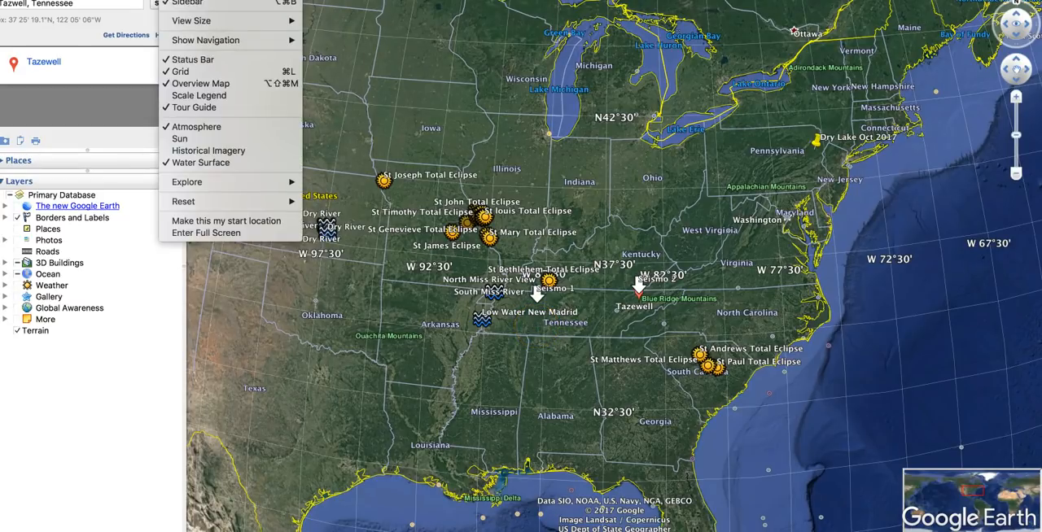
Hide the lat/long grid, then measure Seismo 1 to Tazewell with the Ruler and choose the distance unit.
left_click(622, 310)
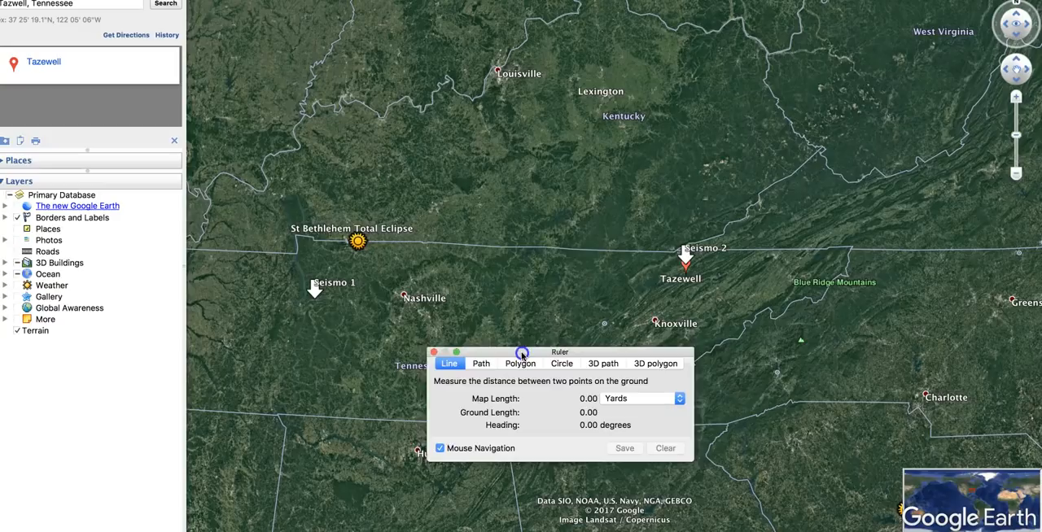
left_click(680, 259)
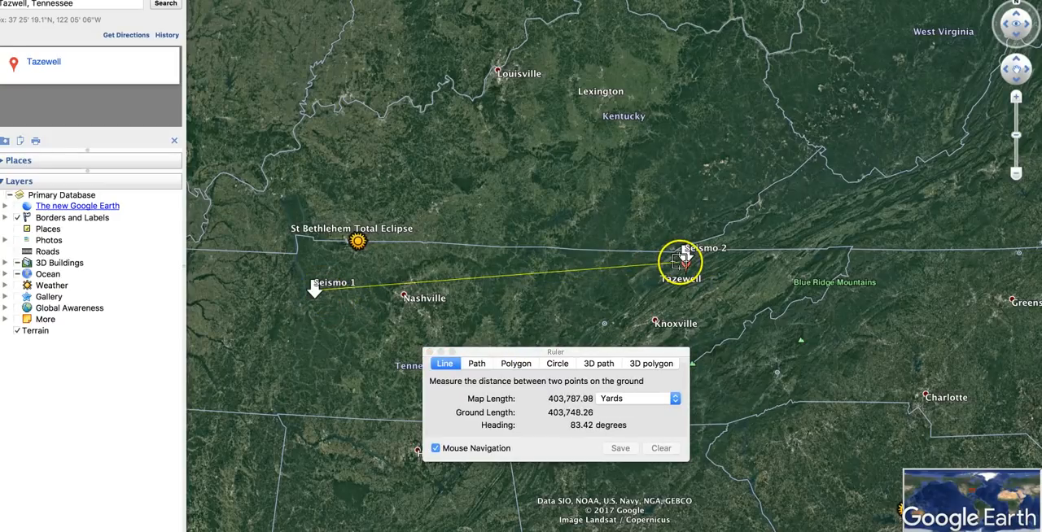
left_click(673, 397)
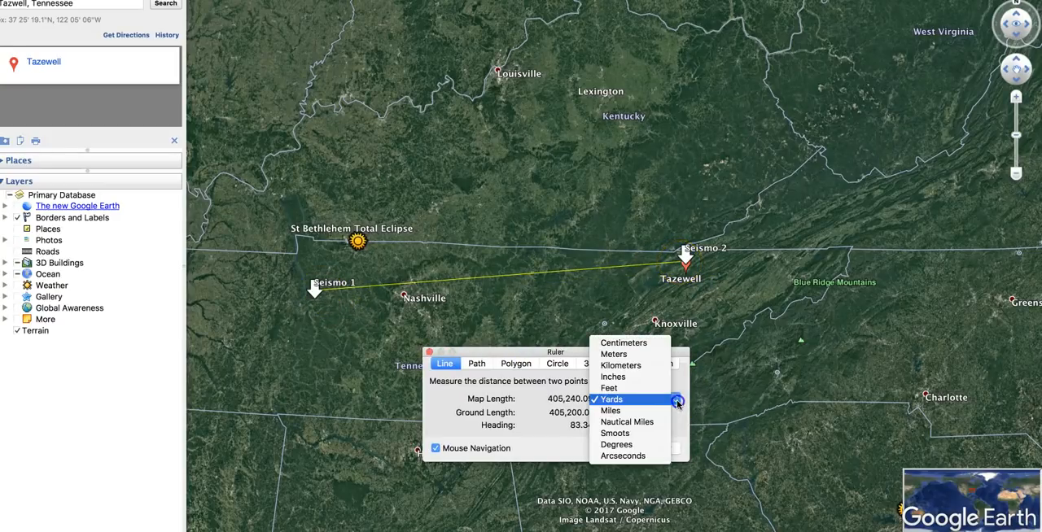
left_click(608, 411)
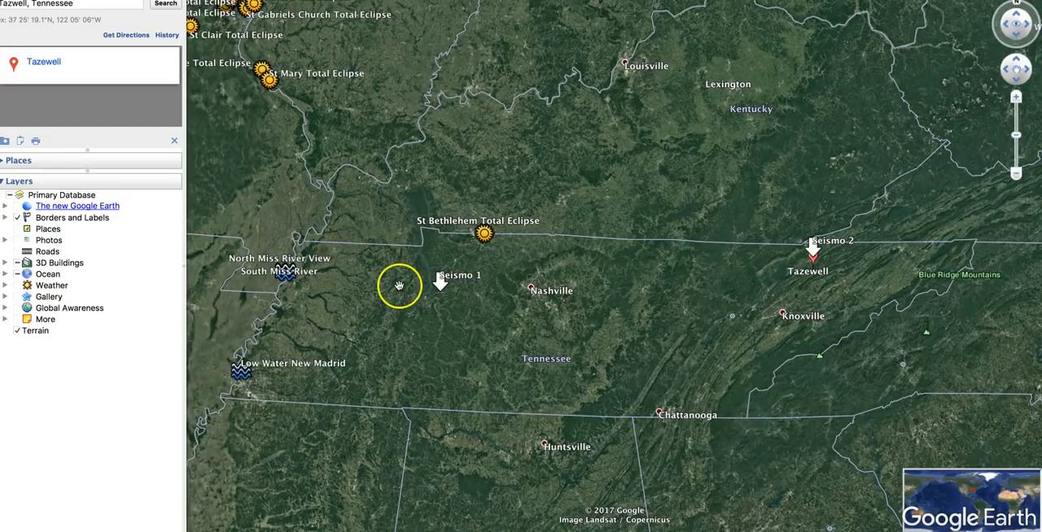
mouse_move(820, 310)
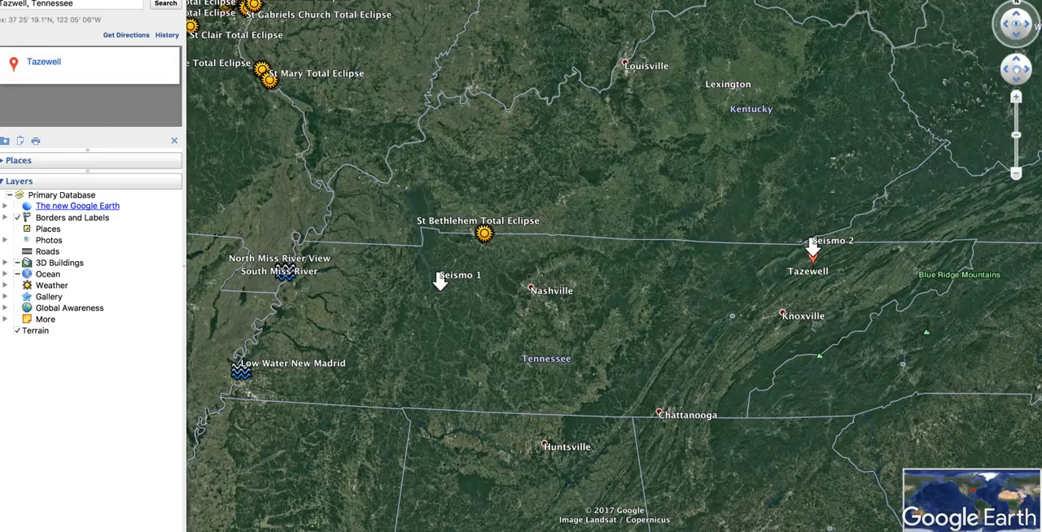
left_click(812, 250)
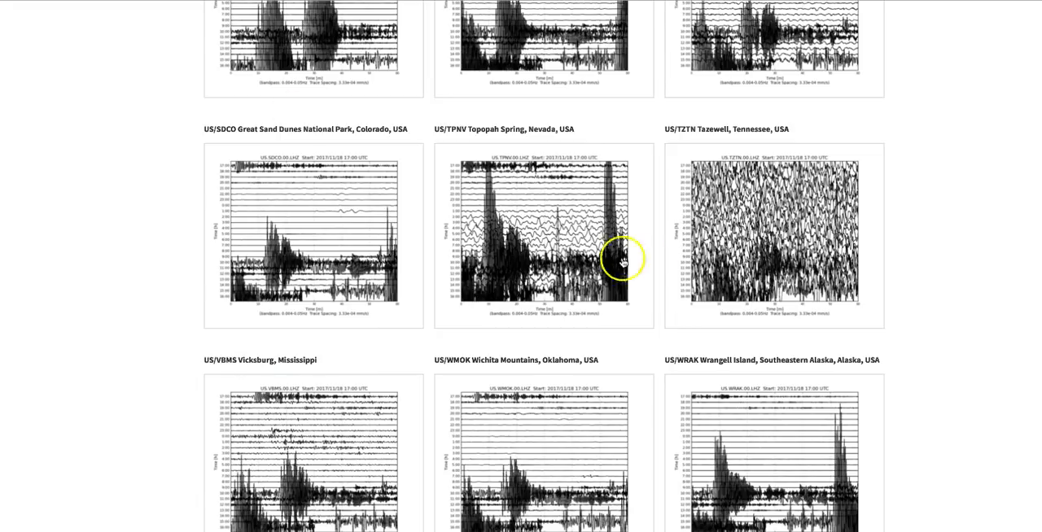
scroll("down", 3)
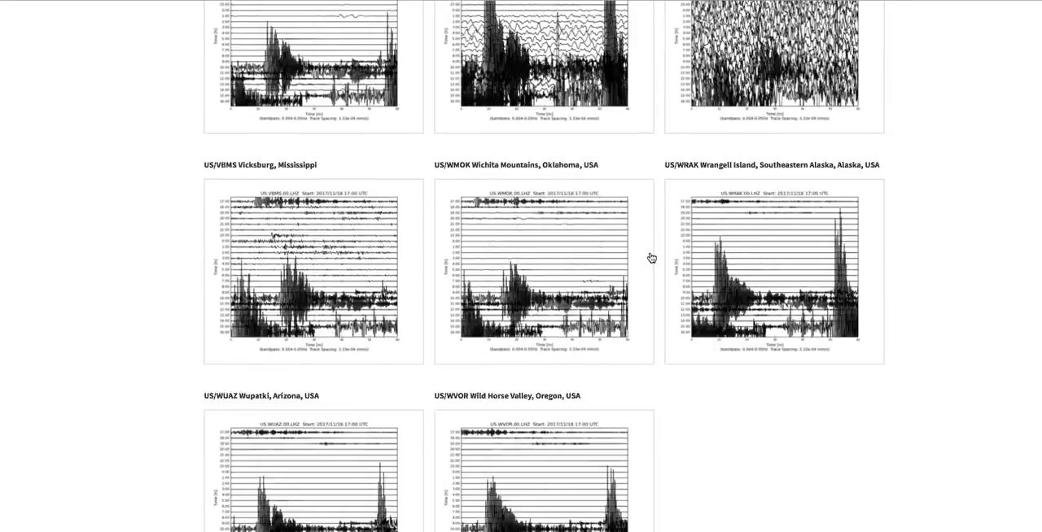
scroll("down", 3)
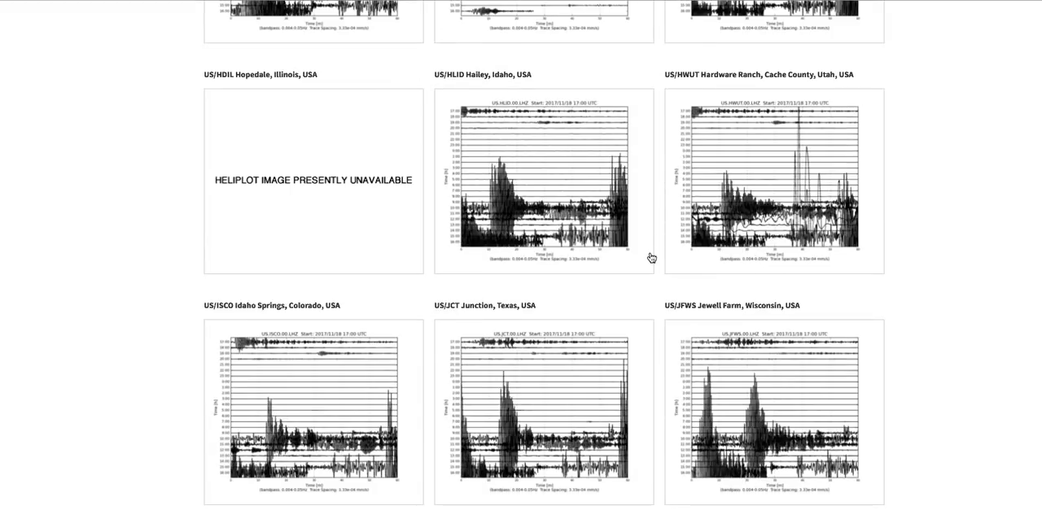
scroll("down", 3)
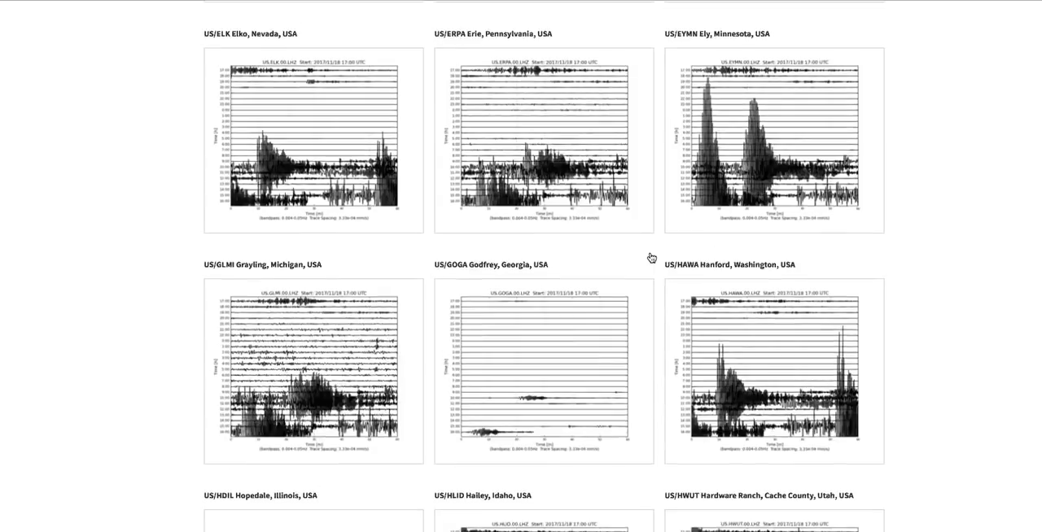
scroll("down", 3)
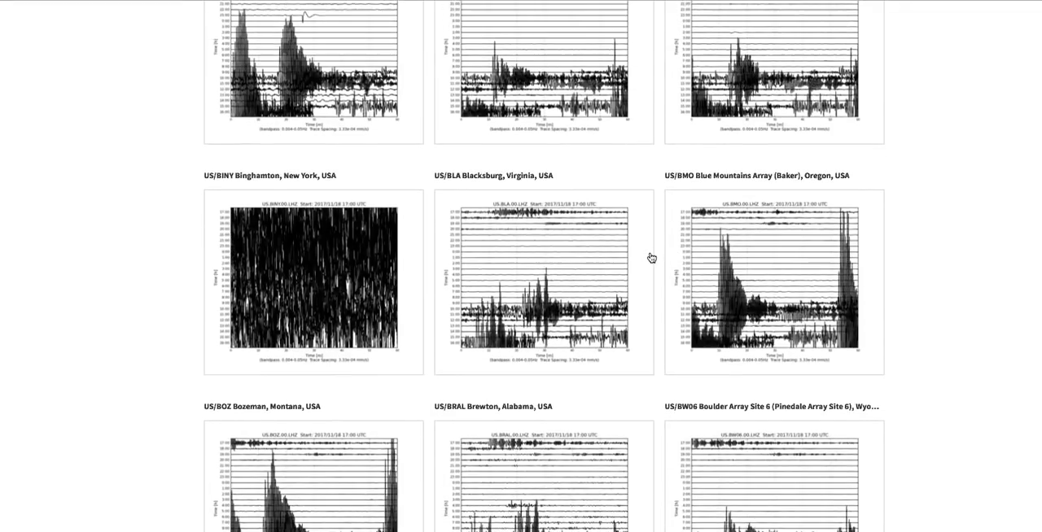
scroll("down", 3)
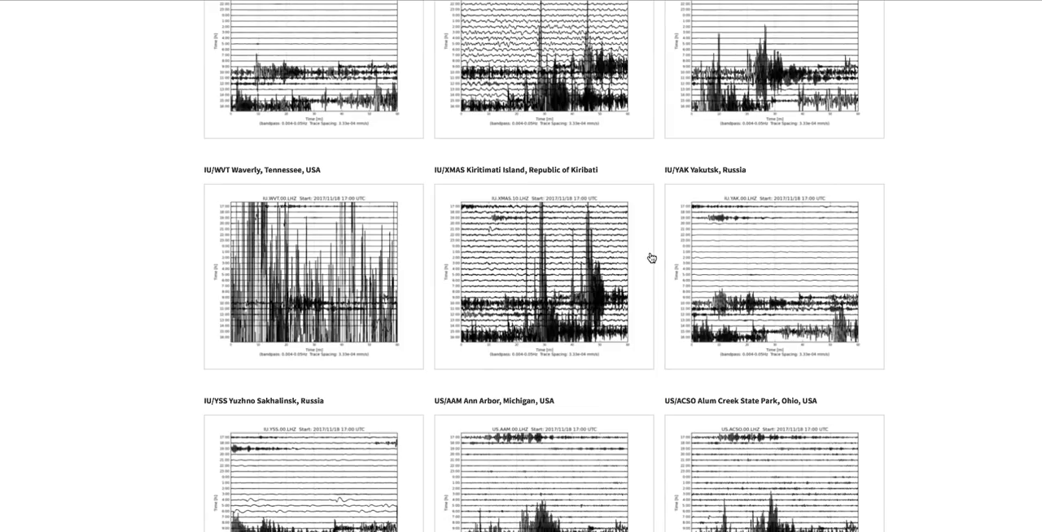
mouse_move(291, 269)
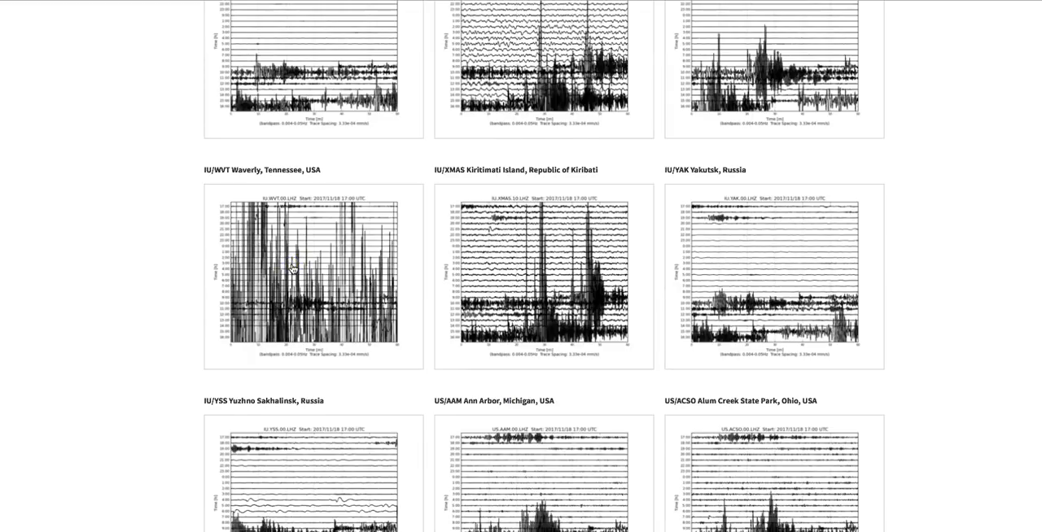
left_click(312, 277)
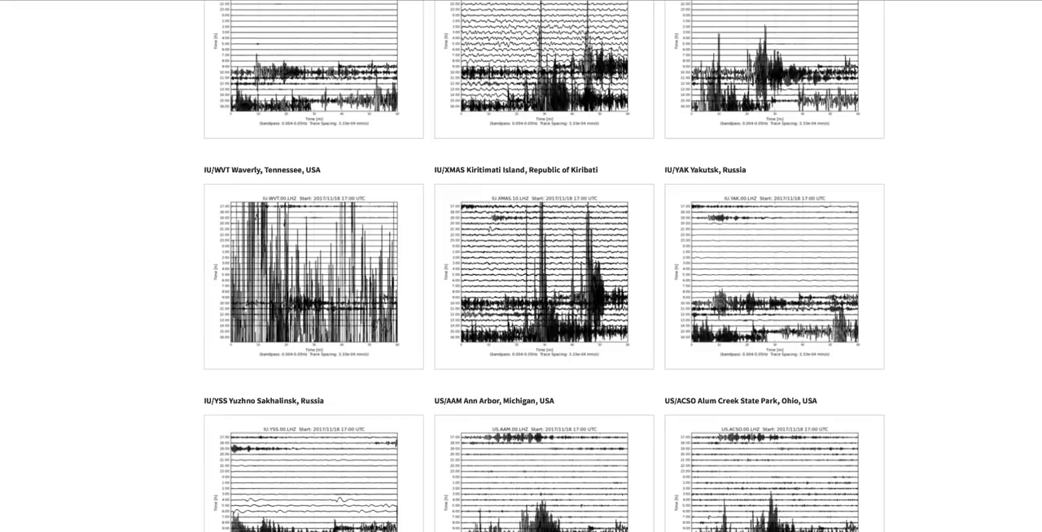
scroll("down", 3)
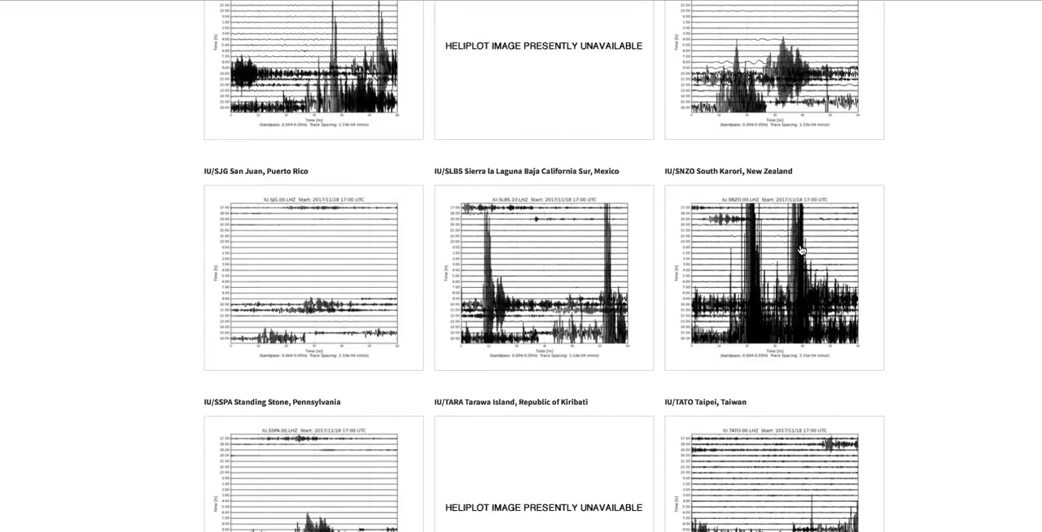
scroll("down", 3)
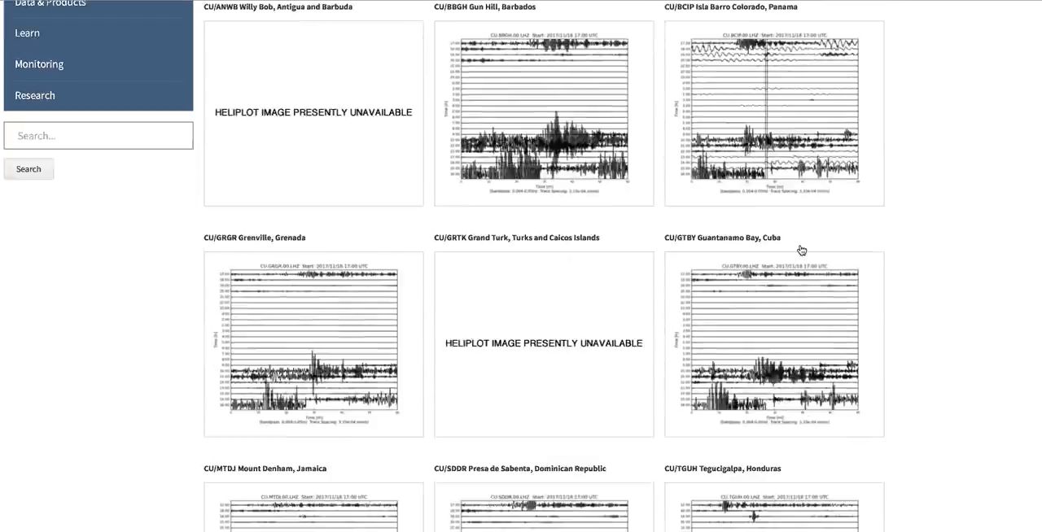
scroll("down", 3)
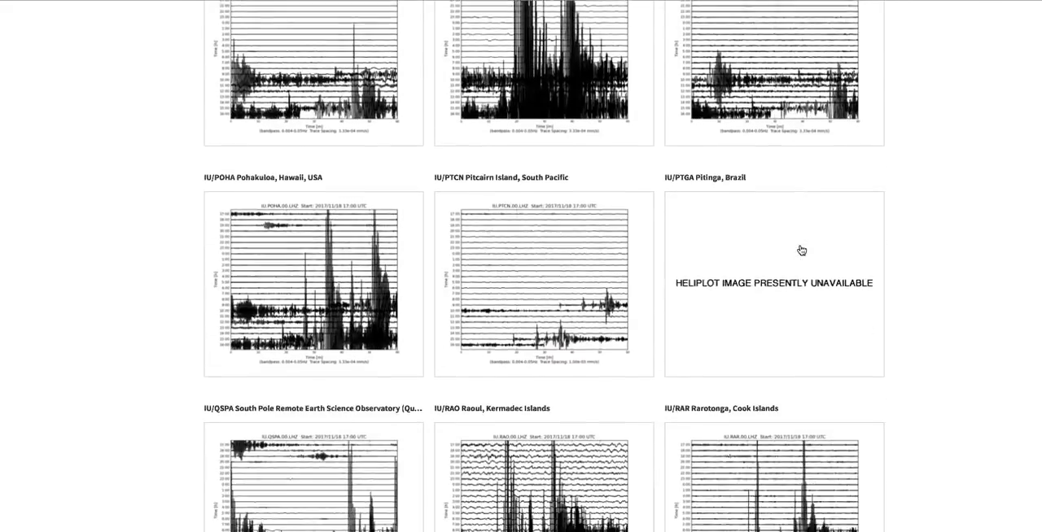
scroll("down", 3)
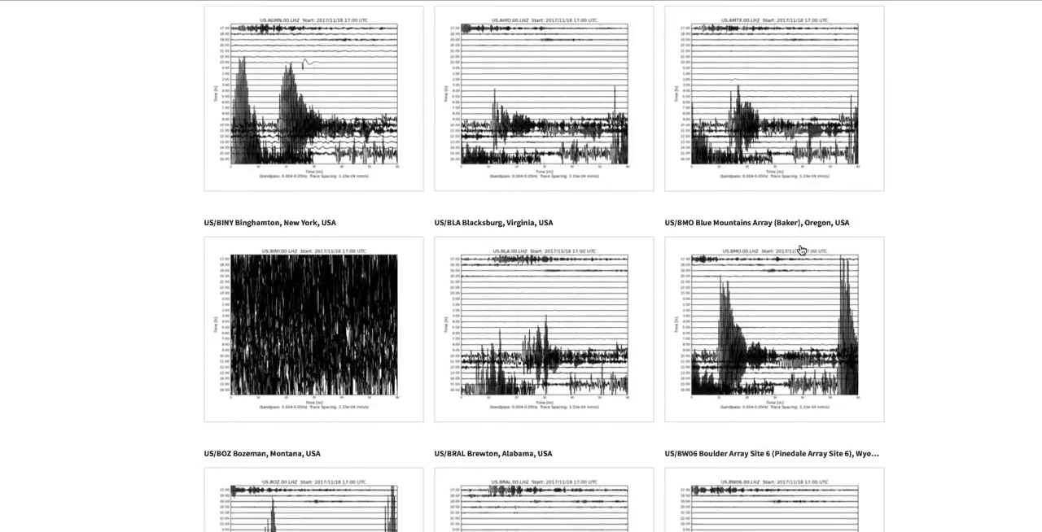
scroll("down", 3)
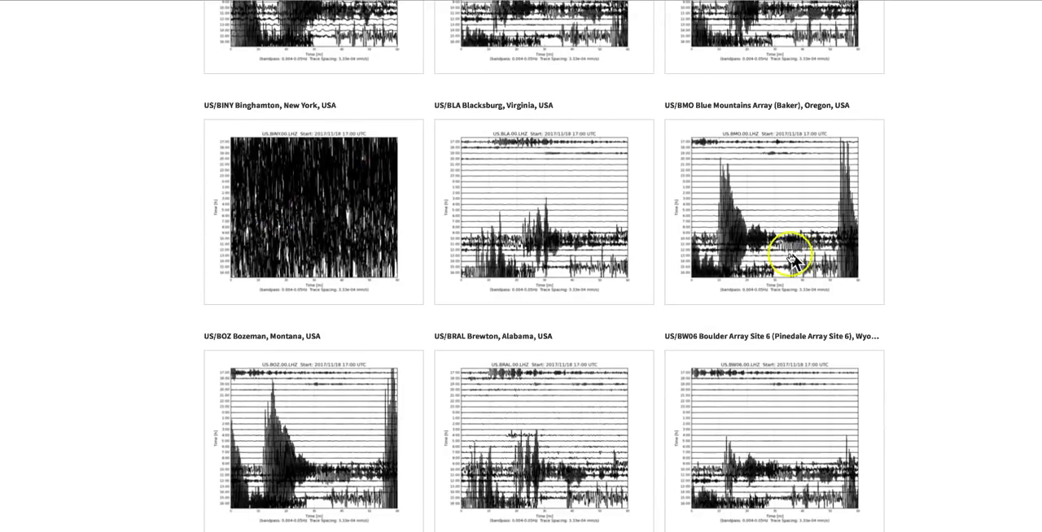
scroll("down", 3)
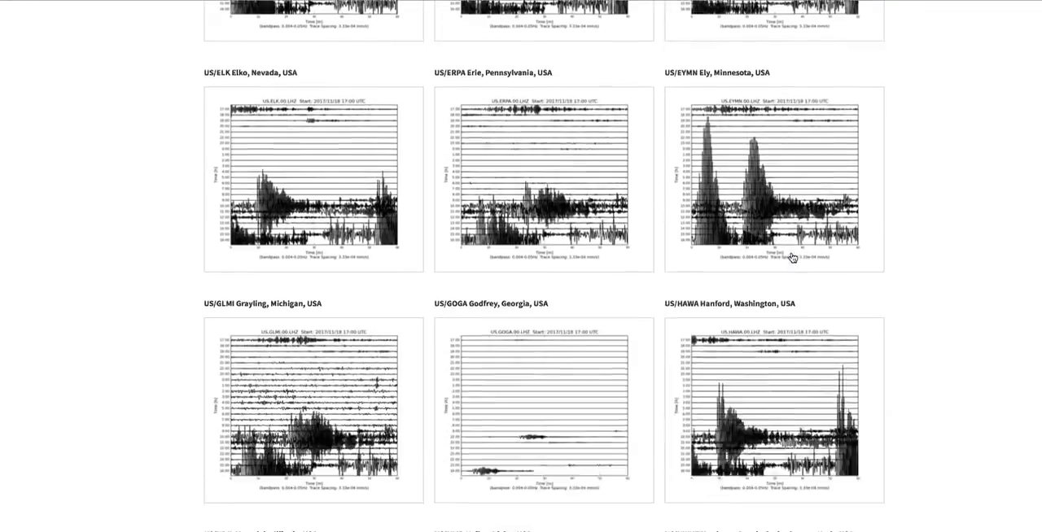
scroll("down", 3)
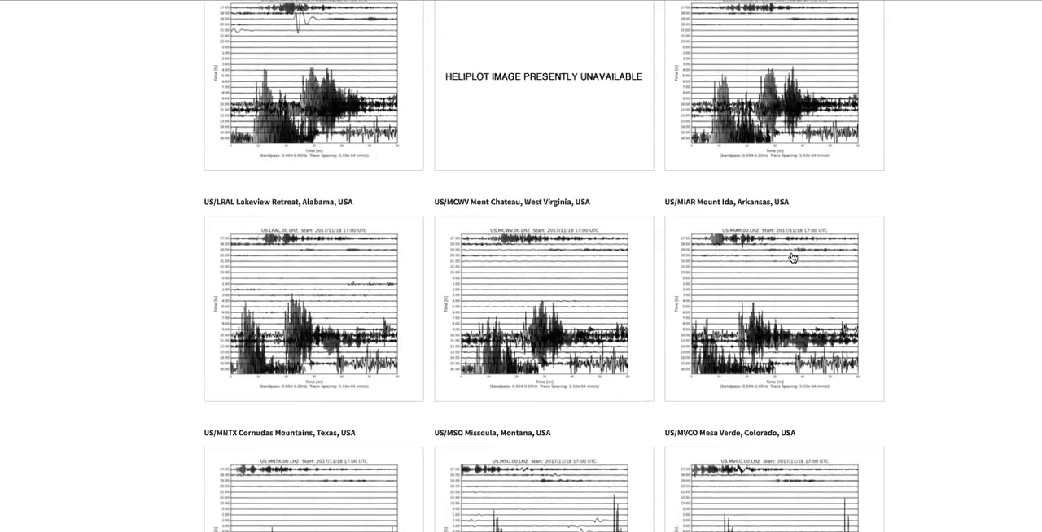
scroll("down", 3)
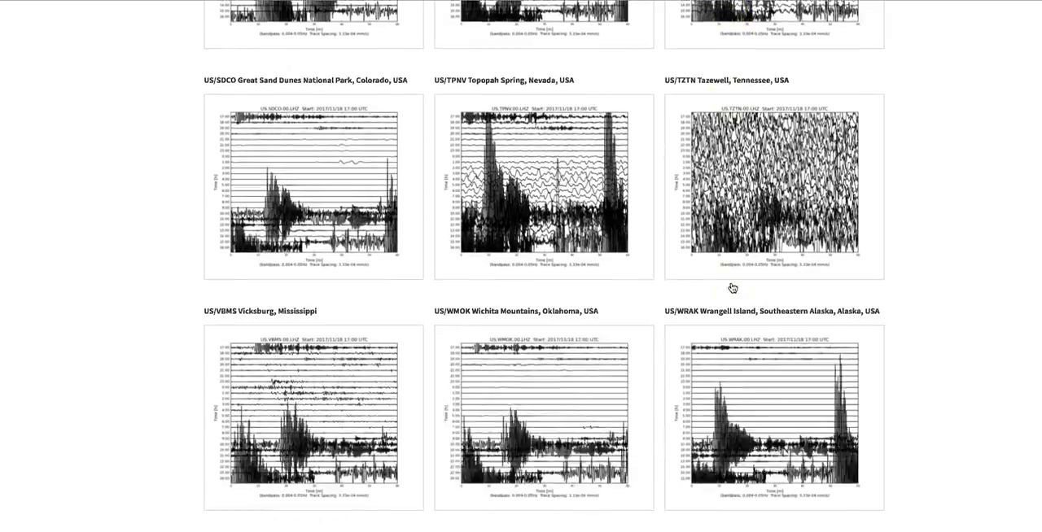
scroll("down", 3)
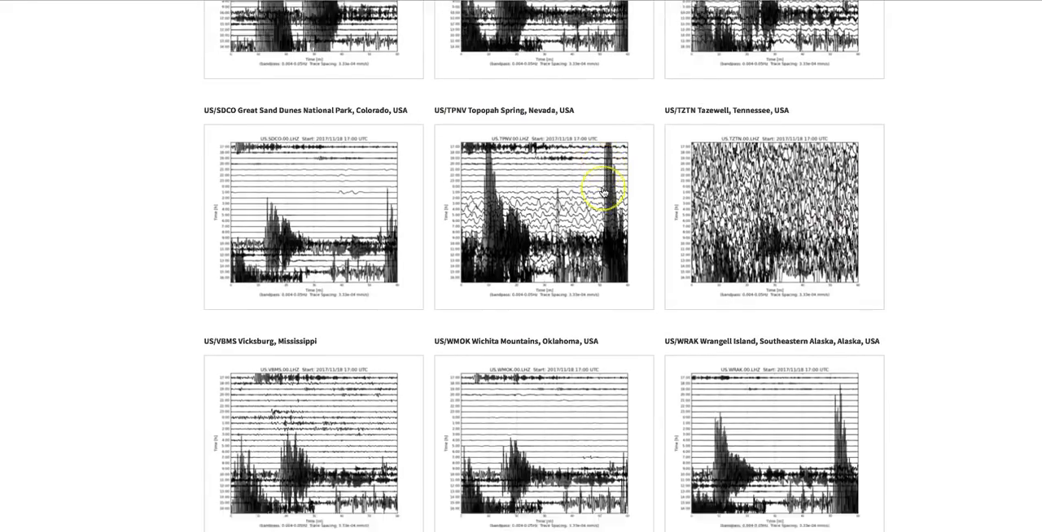
scroll("down", 3)
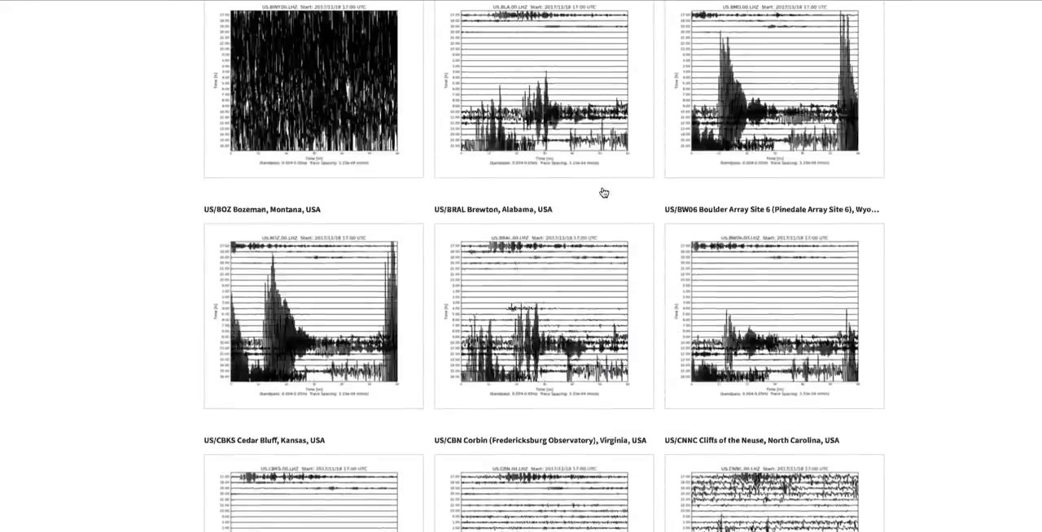
scroll("down", 3)
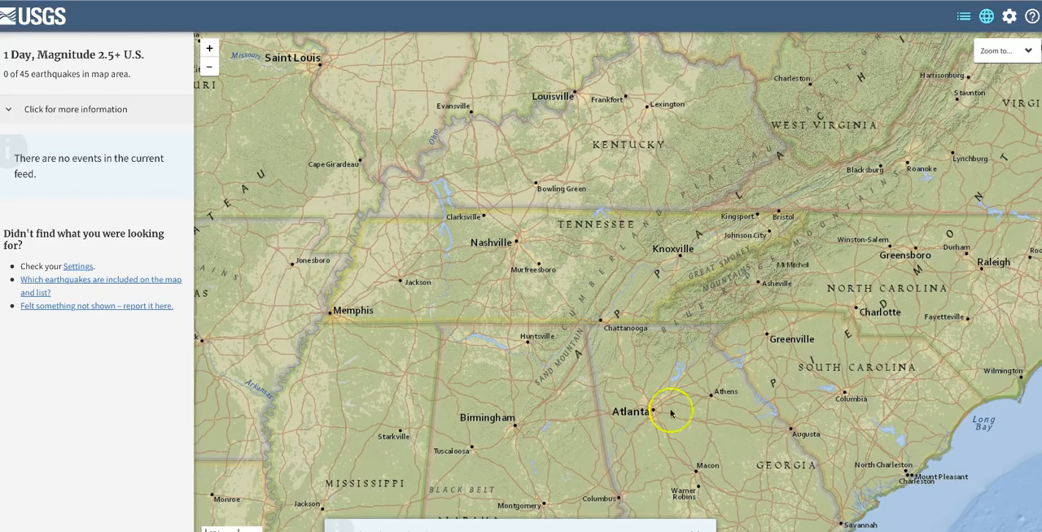
mouse_move(531, 290)
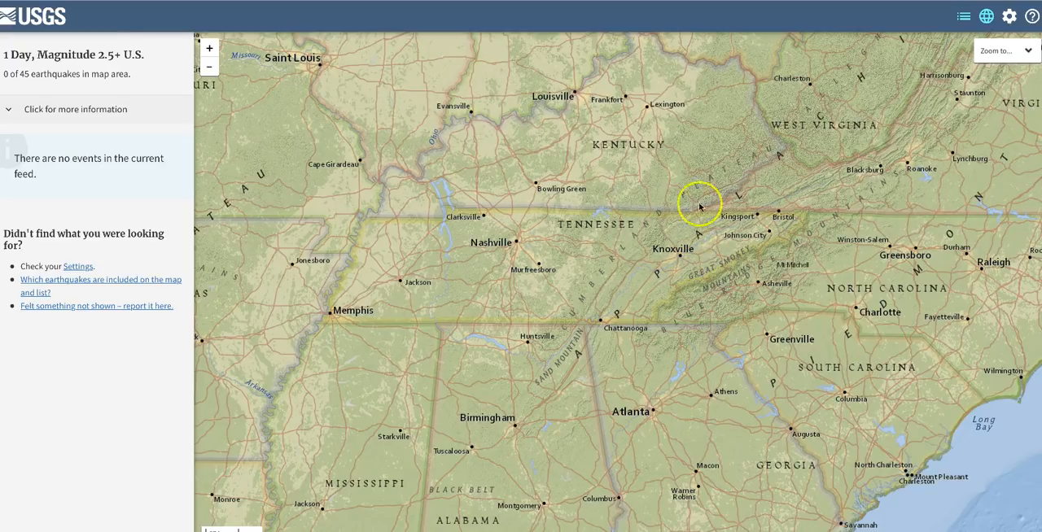
mouse_move(470, 296)
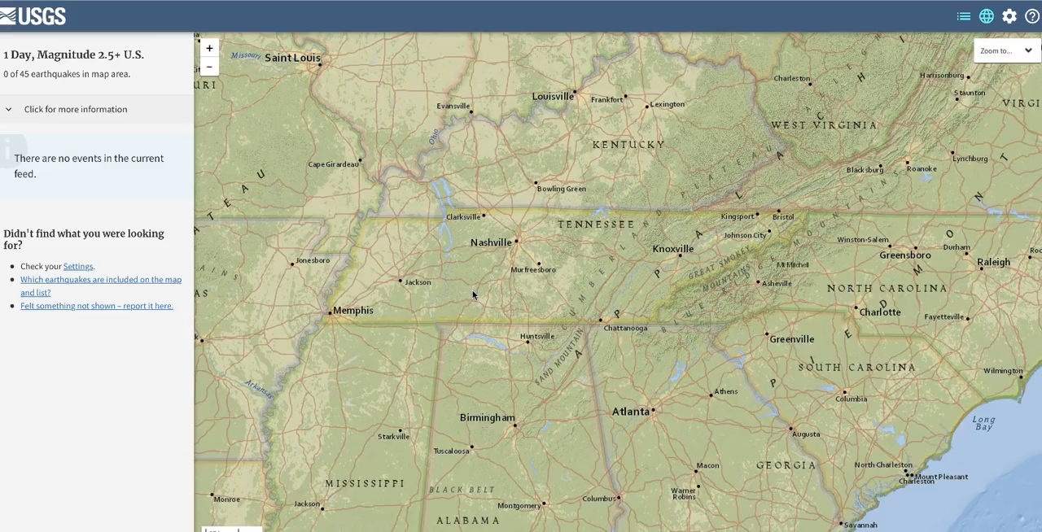
mouse_move(681, 5)
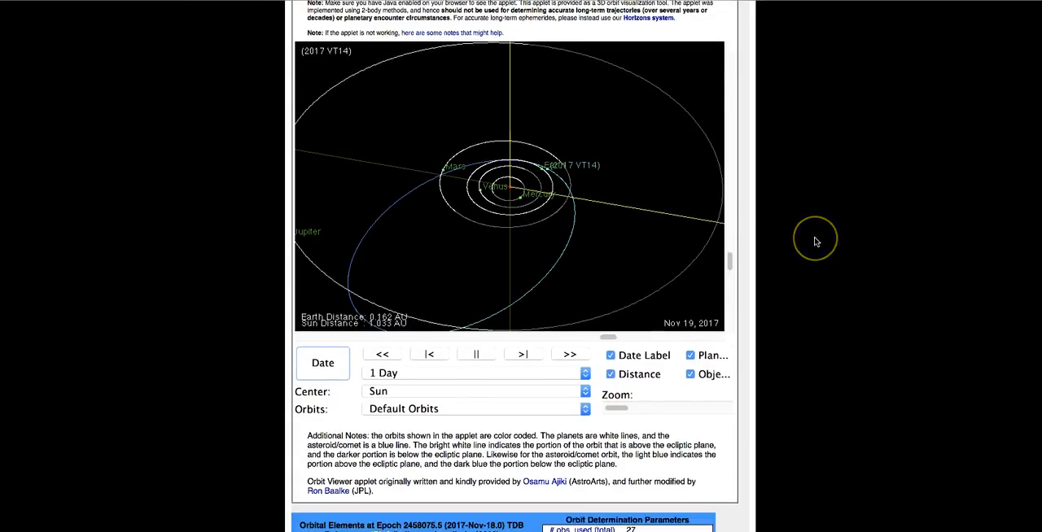
Review 2017 VT14's orbit elements and read the condition code parameter definition.
scroll("down", 3)
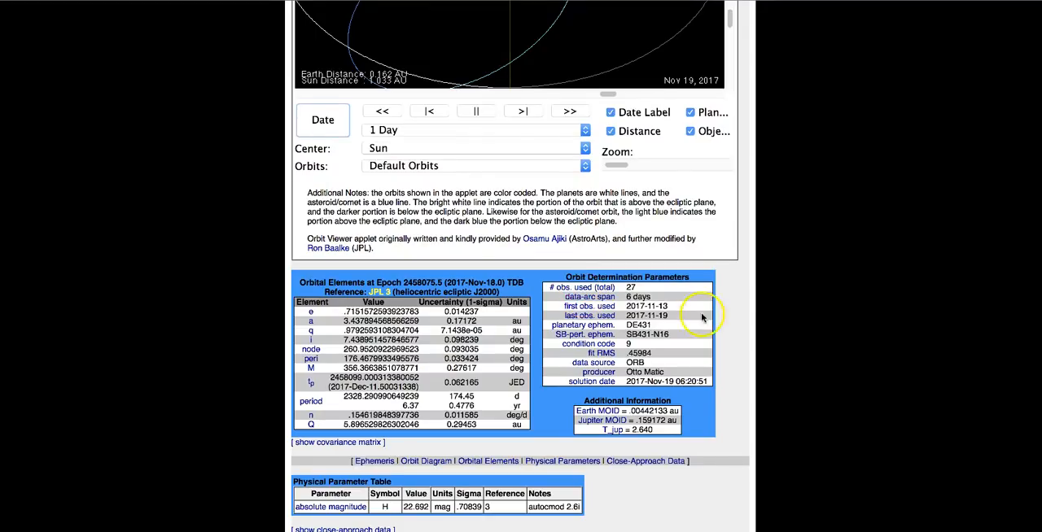
mouse_move(659, 325)
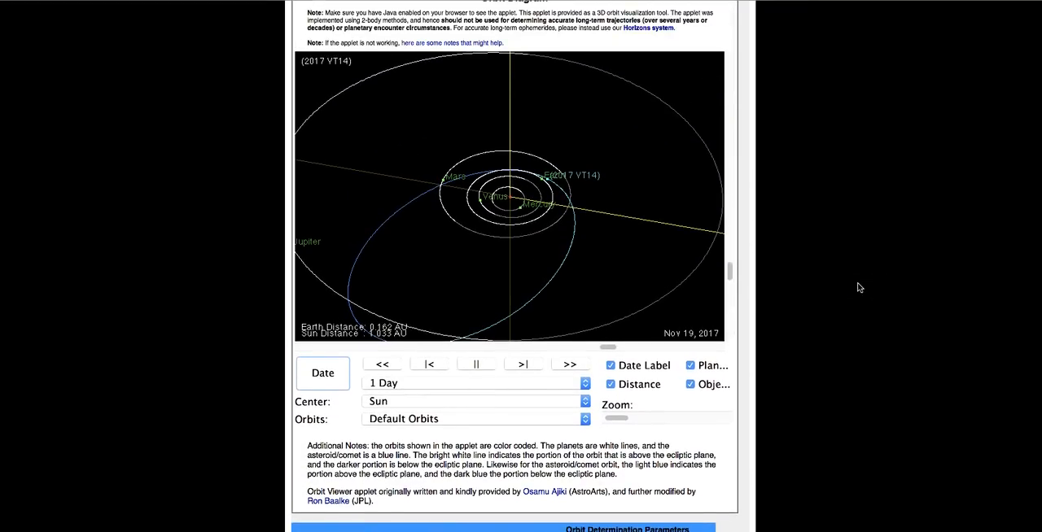
scroll("down", 3)
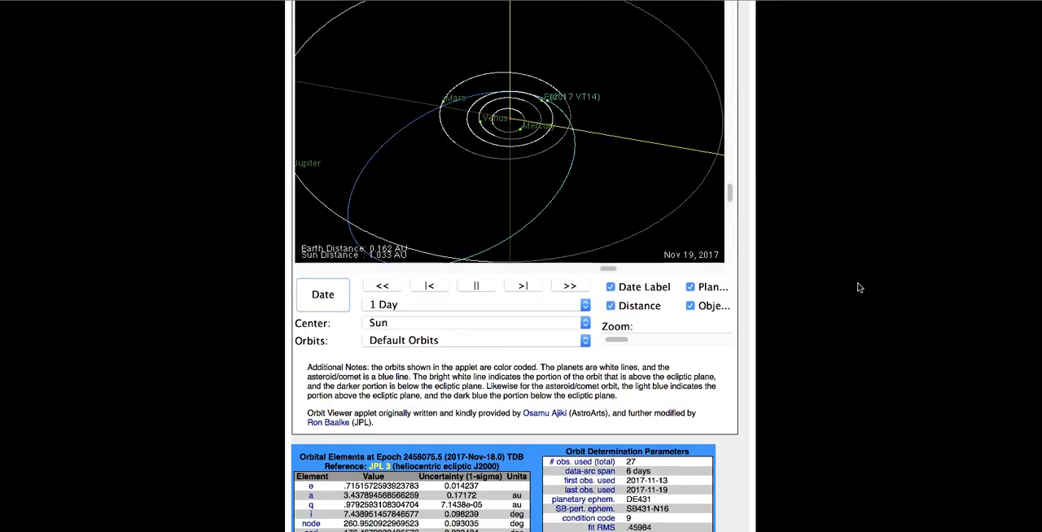
scroll("down", 3)
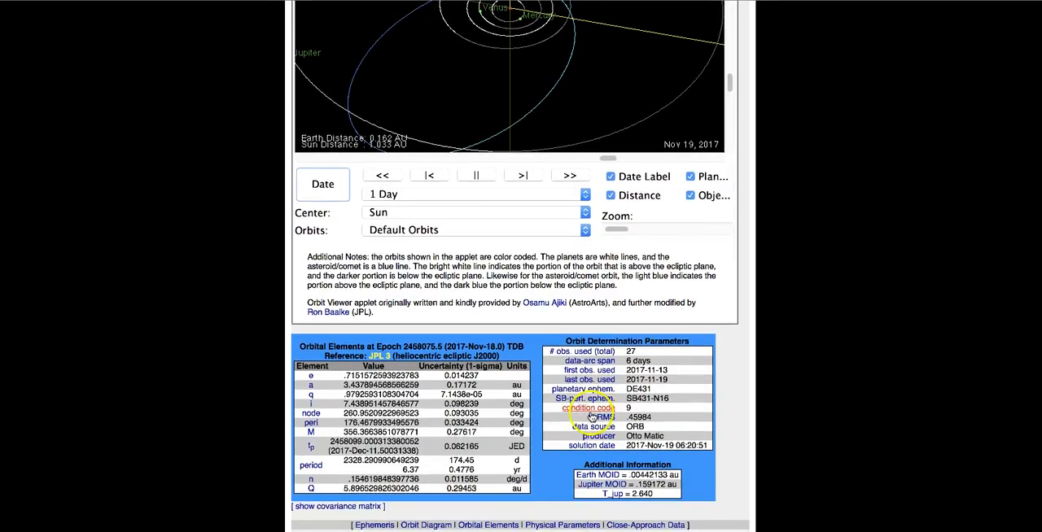
left_click(589, 407)
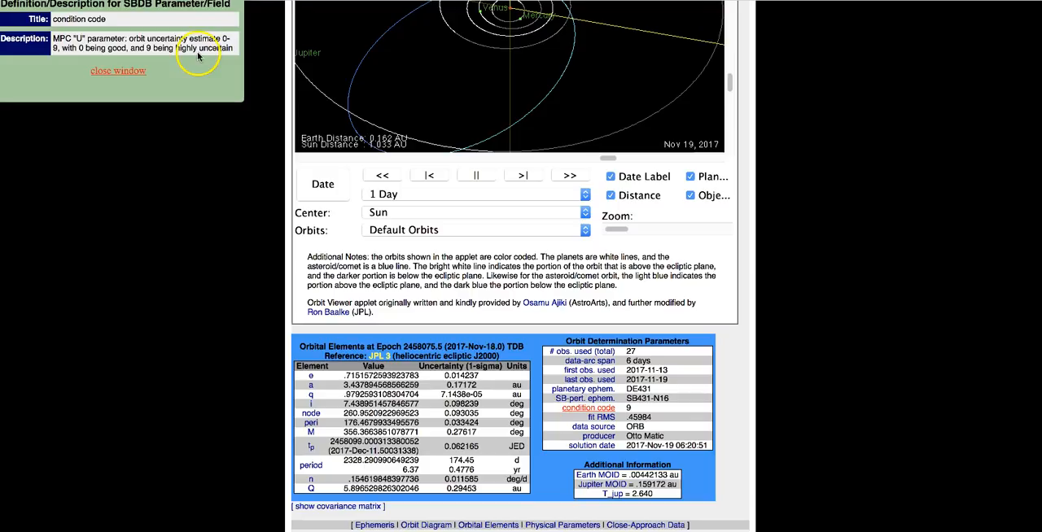
left_click(117, 72)
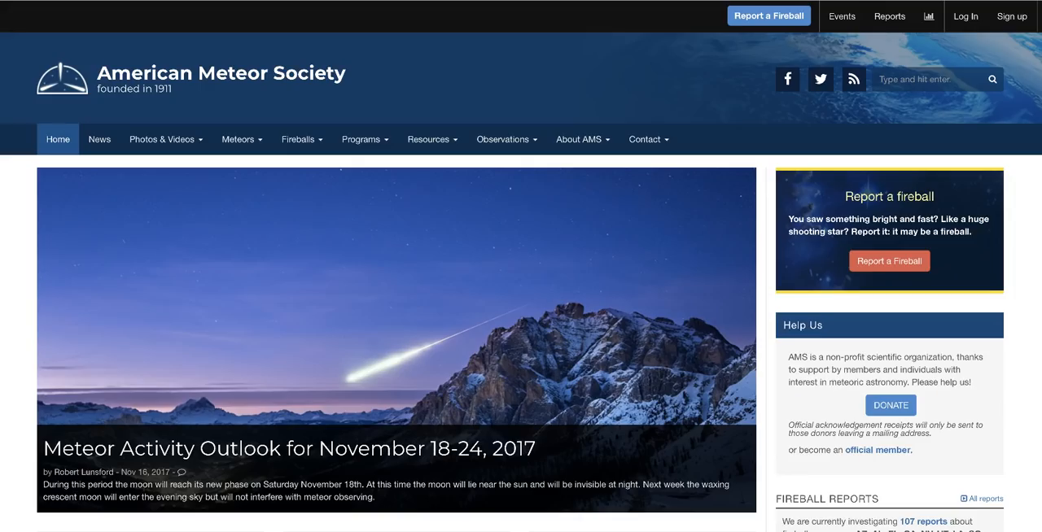
Review the homepage meteor outlook and bring up the full Fireball Reports list.
scroll("down", 3)
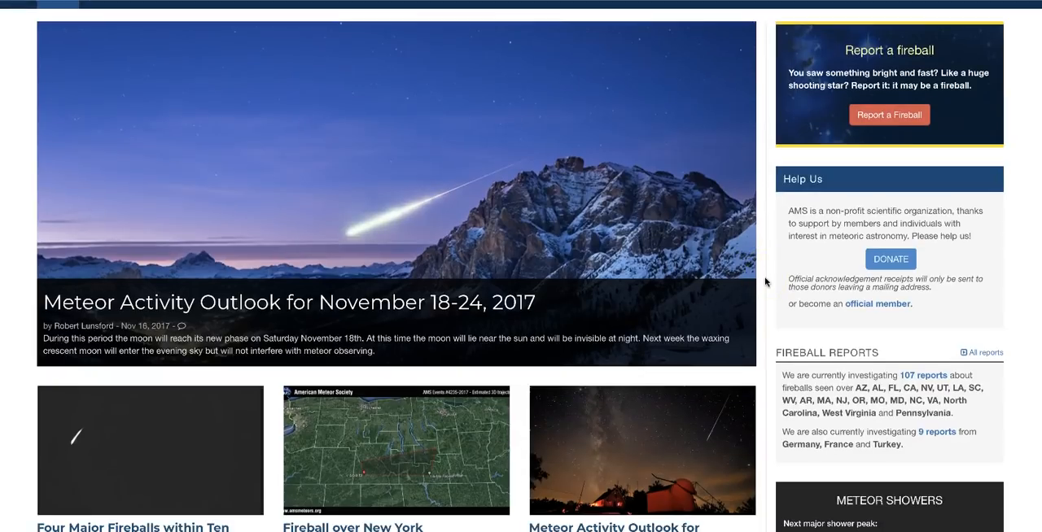
scroll("down", 3)
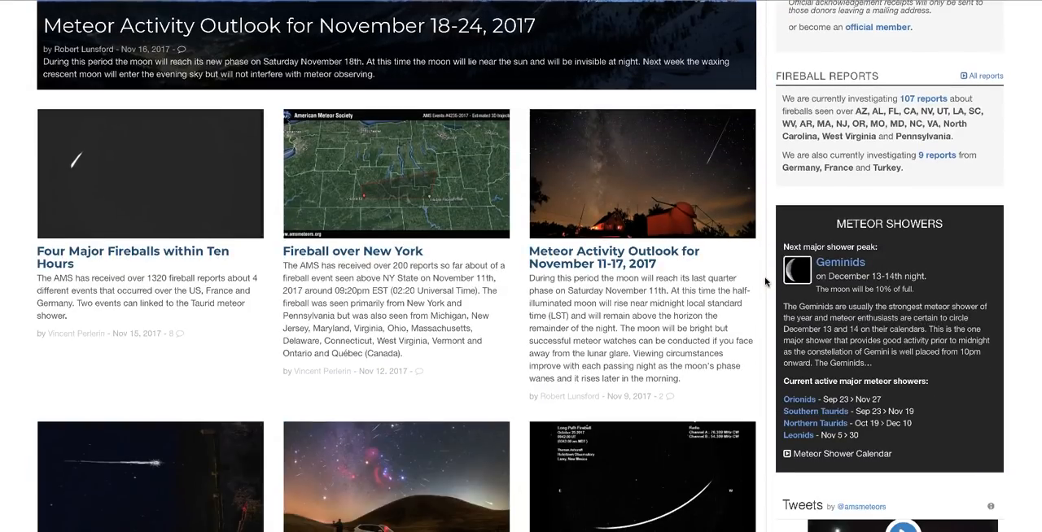
scroll("down", 3)
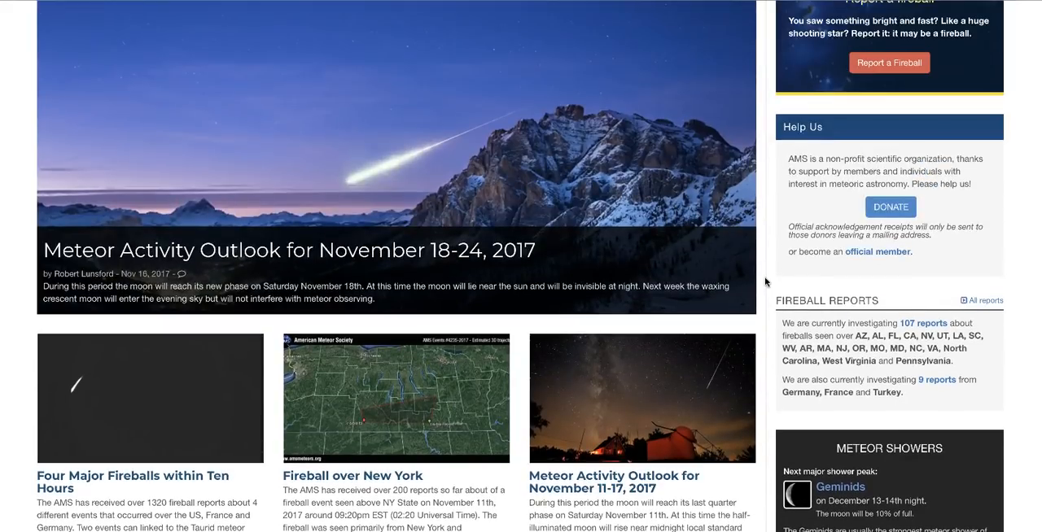
mouse_move(892, 293)
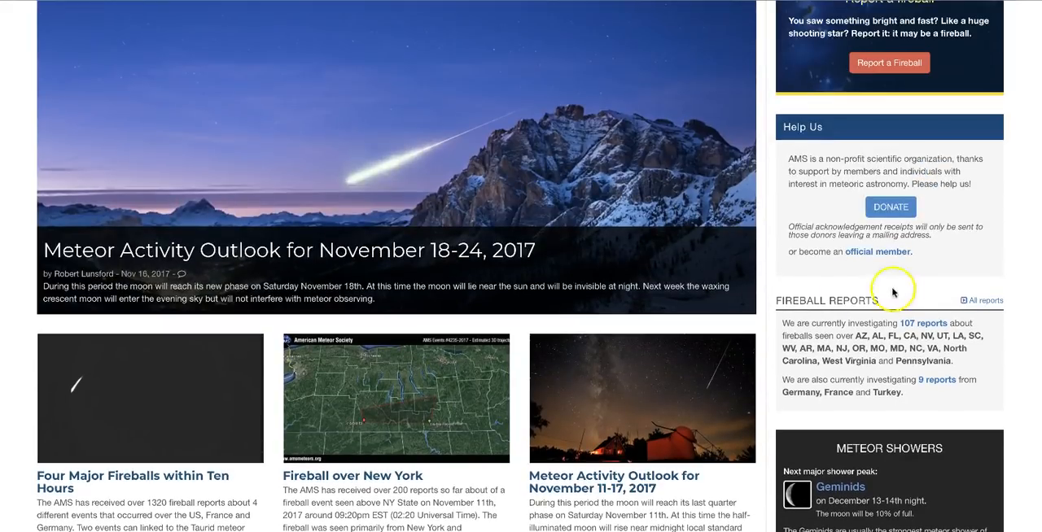
left_click(985, 299)
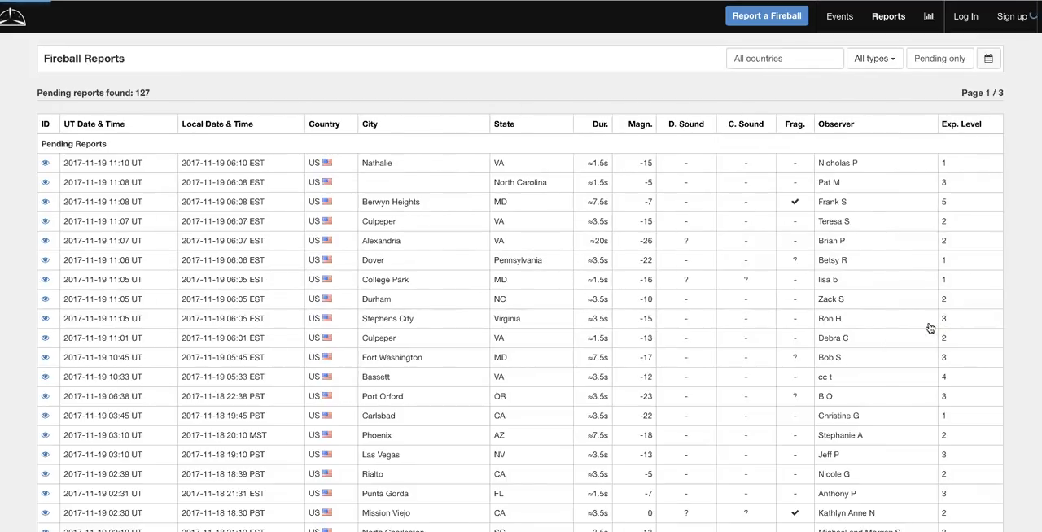
mouse_move(628, 260)
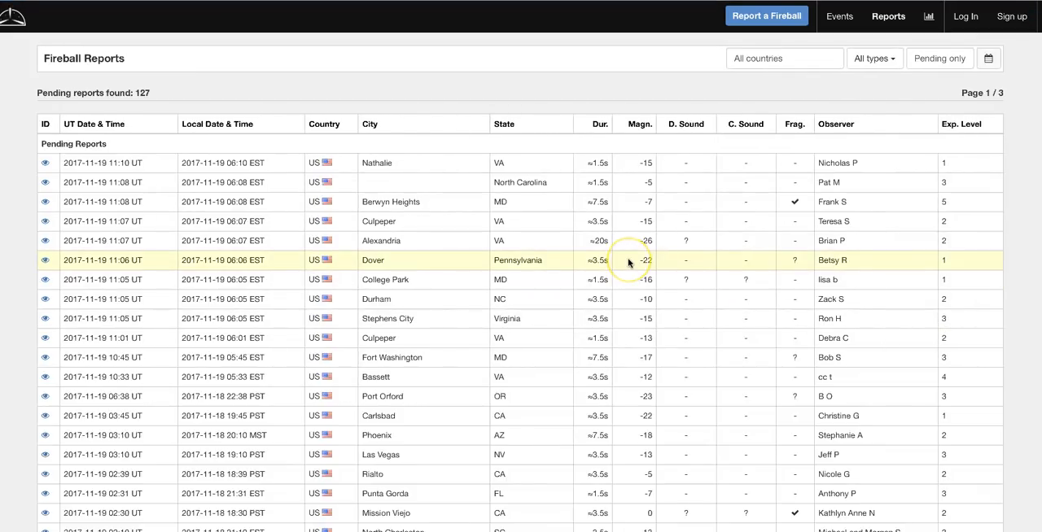
Review the 127 pending fireball reports, mostly from 18–19 November 2017.
scroll("down", 3)
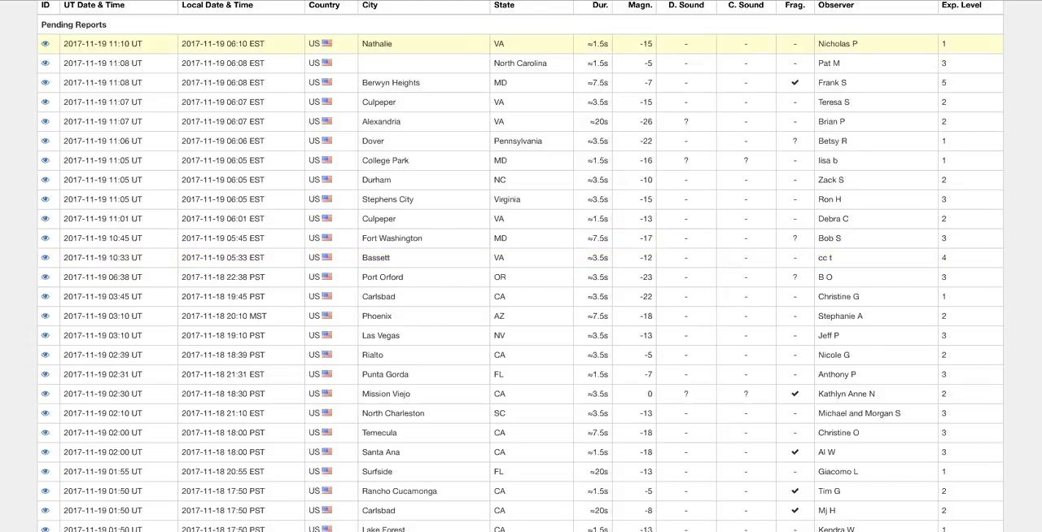
mouse_move(612, 257)
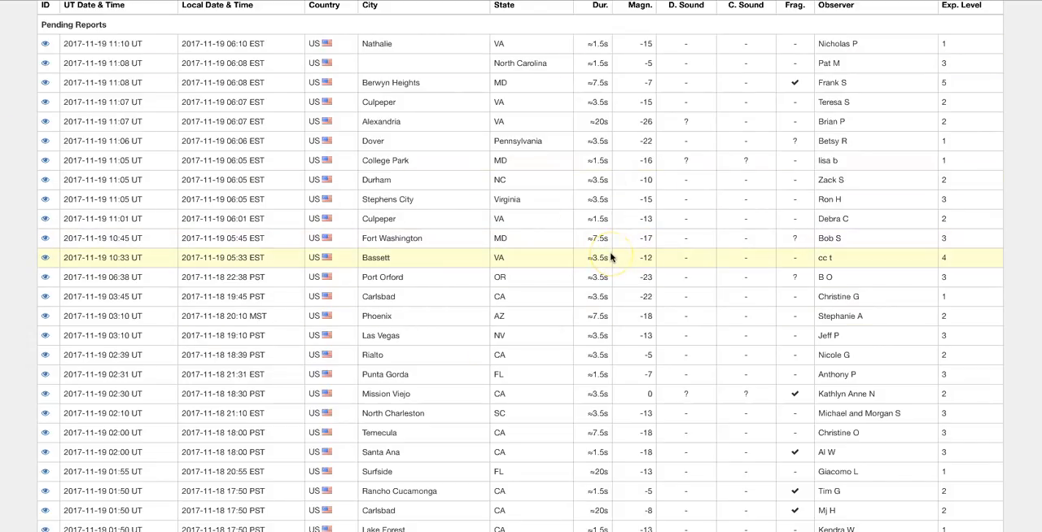
scroll("down", 3)
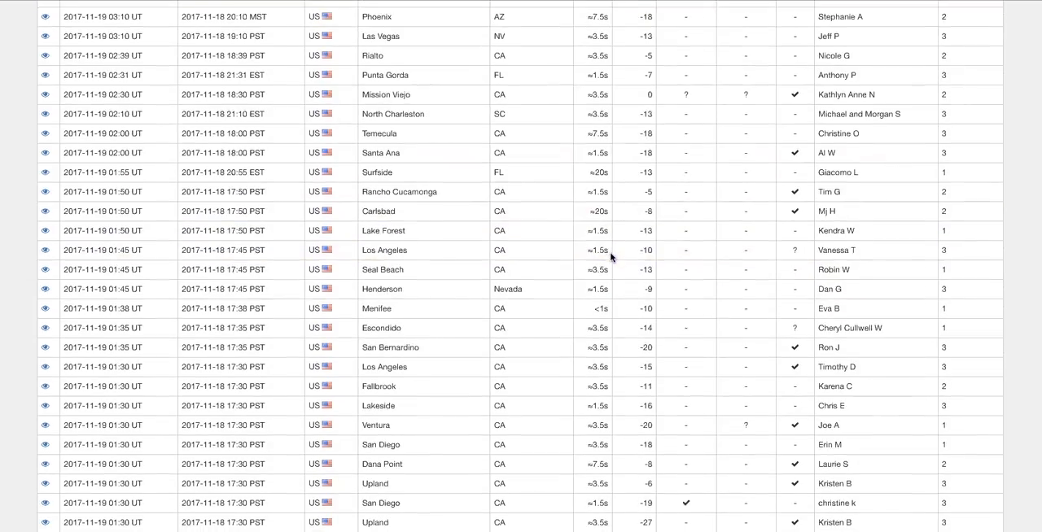
scroll("down", 3)
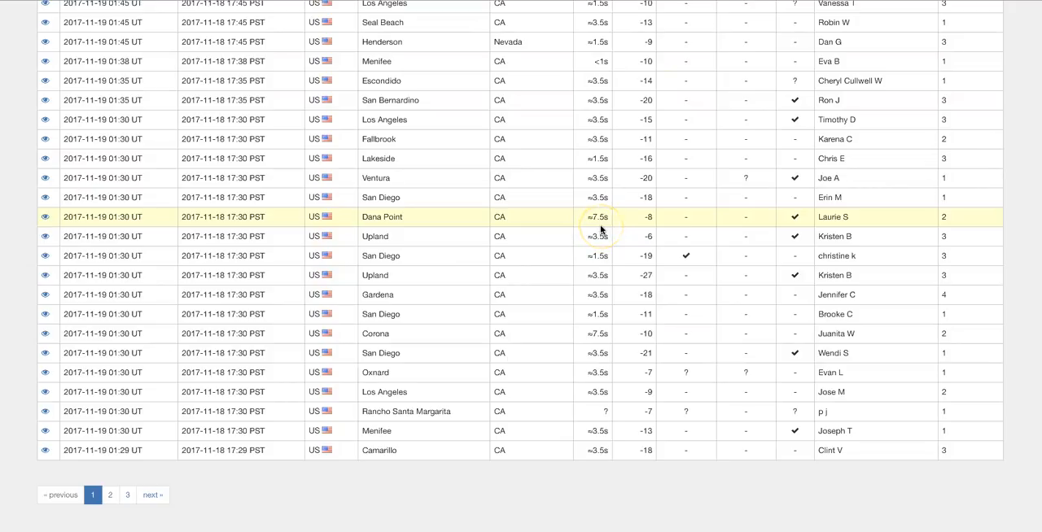
mouse_move(511, 60)
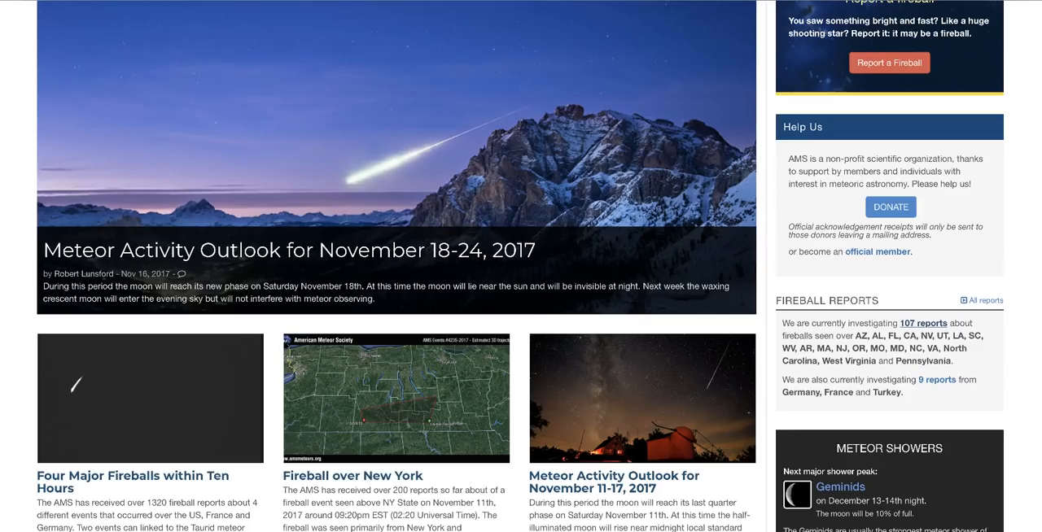
scroll("down", 3)
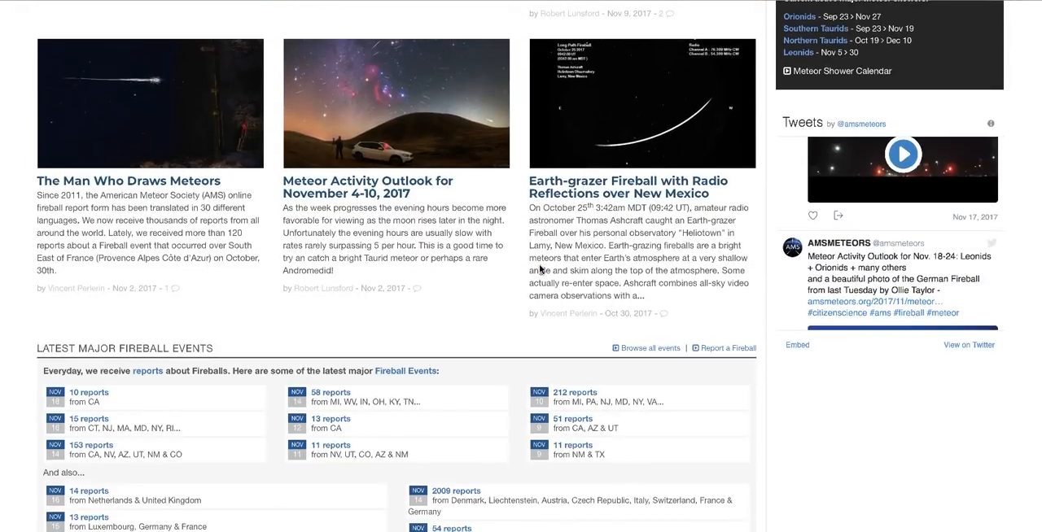
scroll("down", 3)
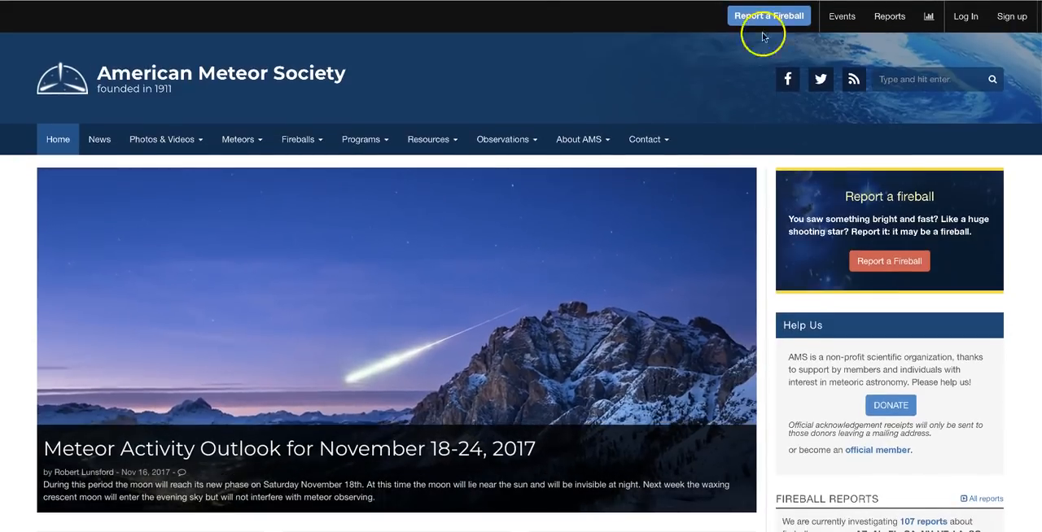
mouse_move(769, 17)
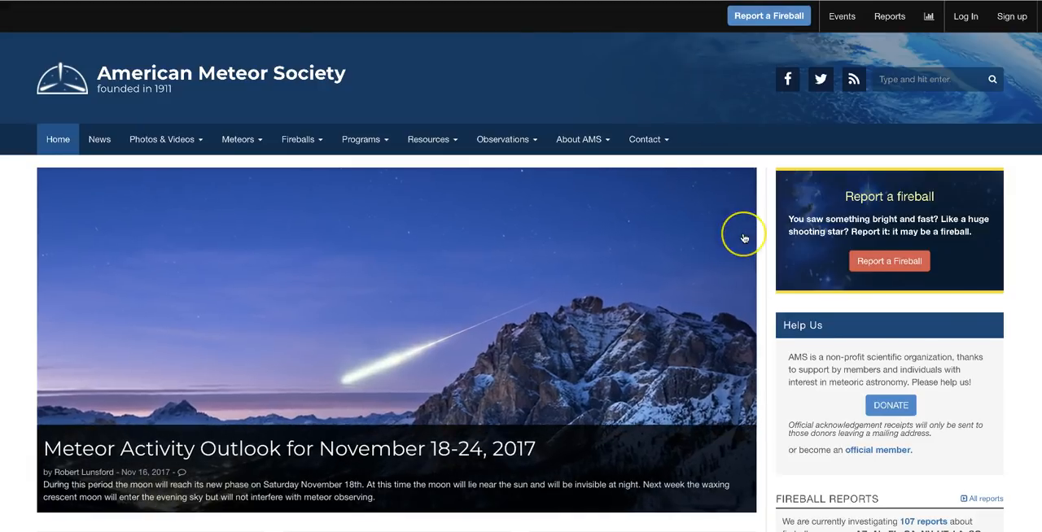
scroll("down", 3)
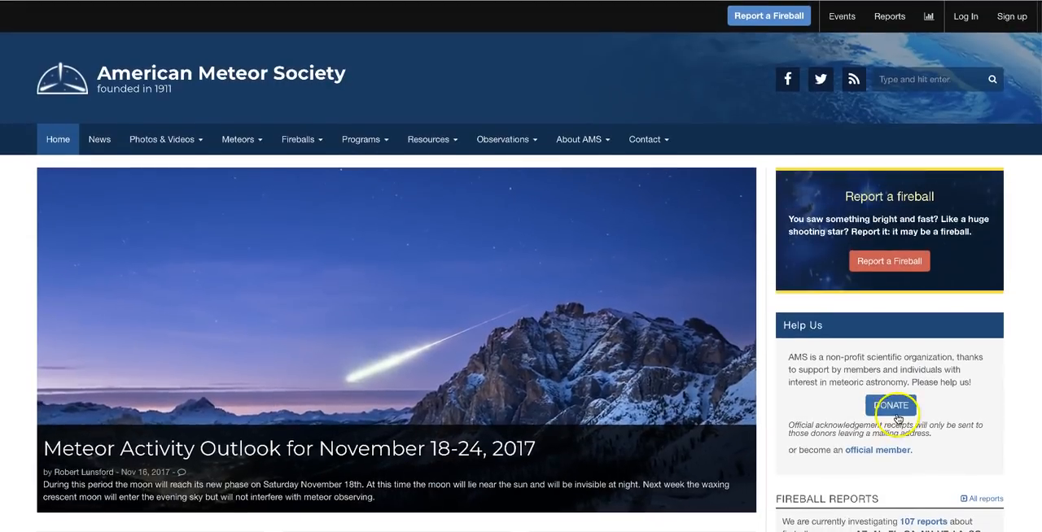
scroll("down", 3)
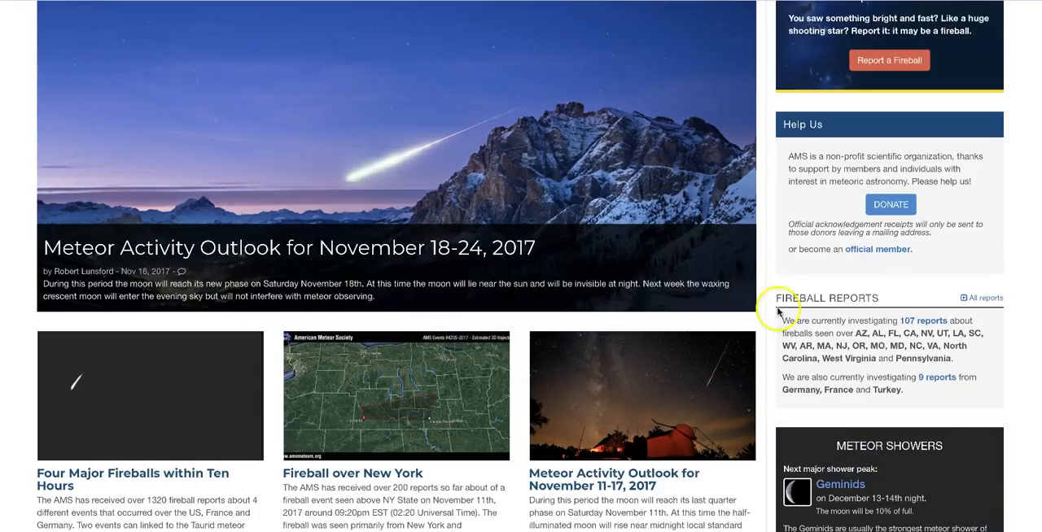
scroll("down", 3)
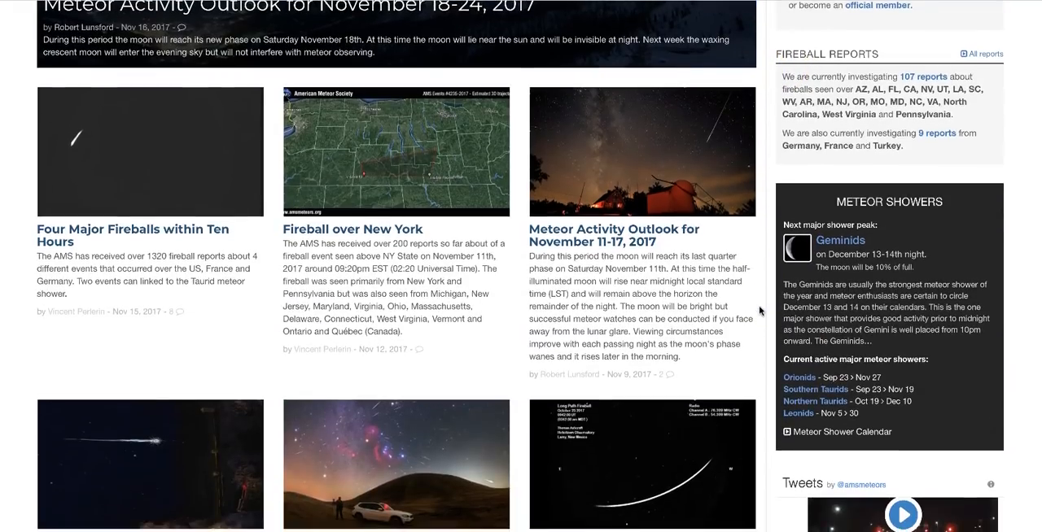
scroll("up", 3)
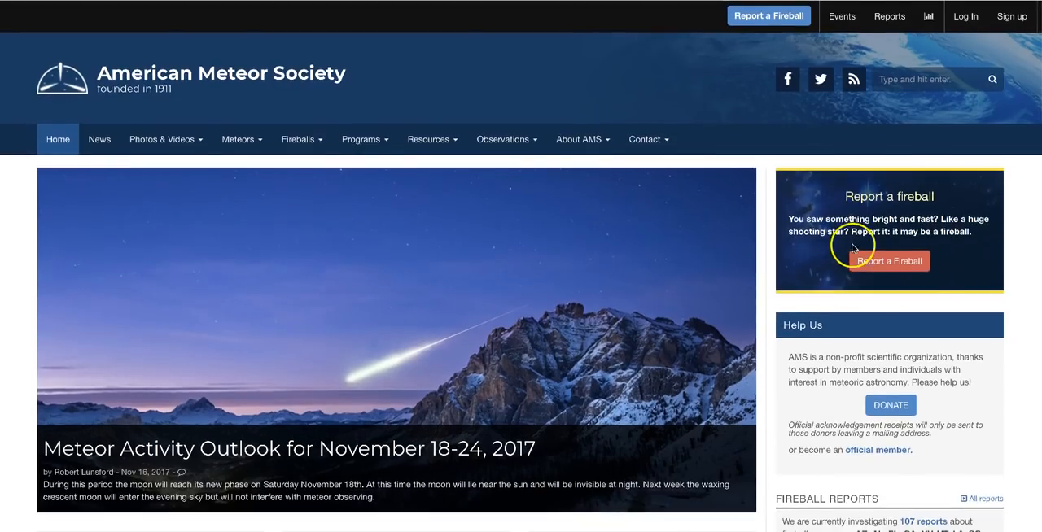
scroll("down", 3)
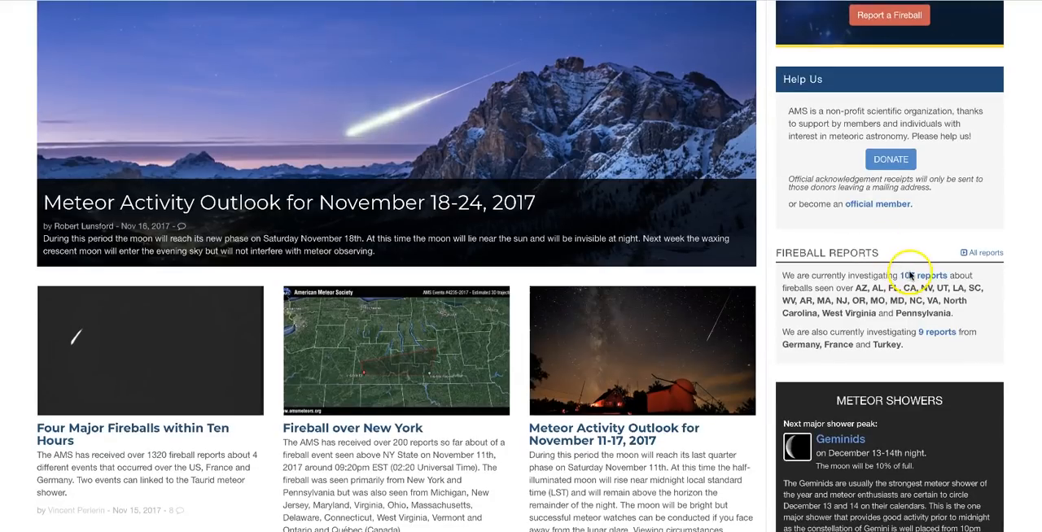
scroll("down", 3)
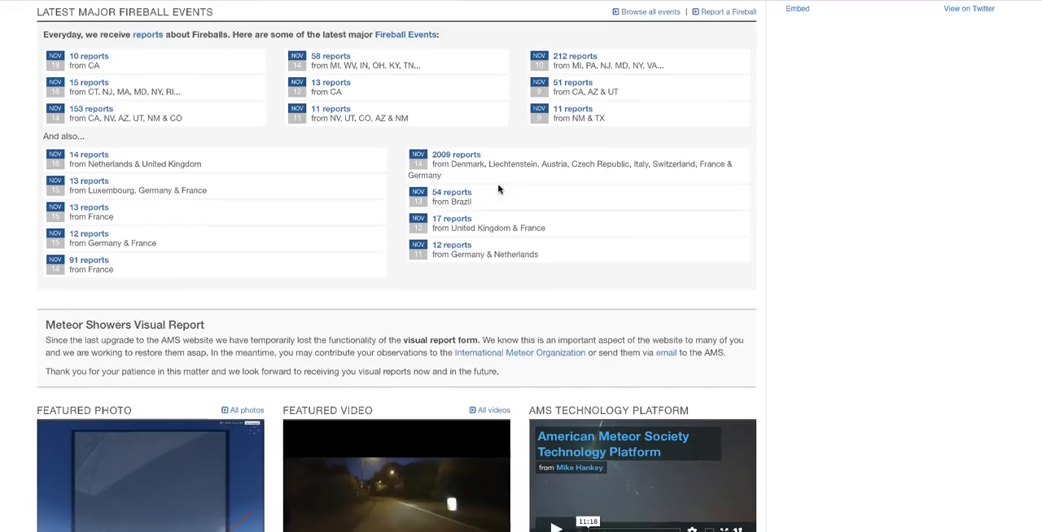
mouse_move(571, 280)
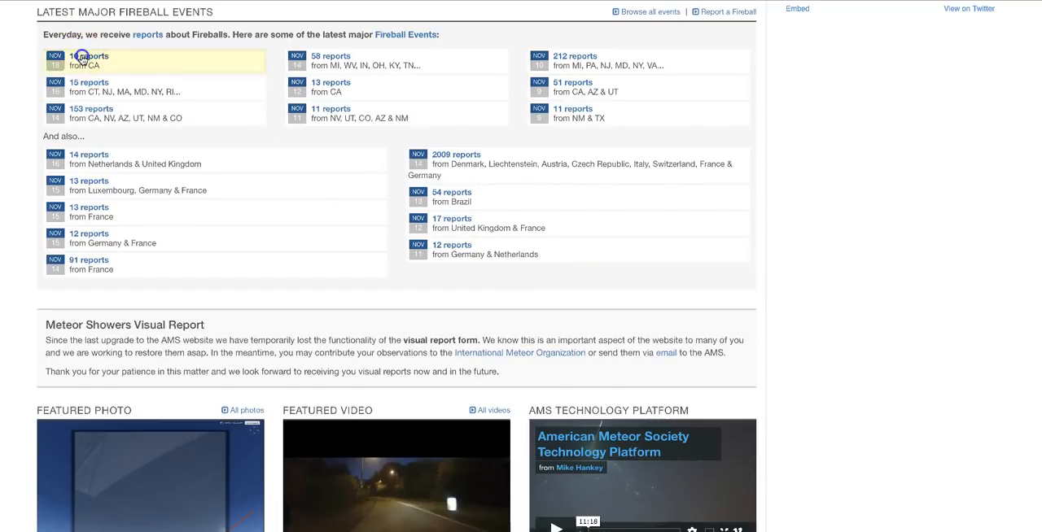
Show the November 18 California fireball event with 10 reports and its observer Reports list.
left_click(90, 60)
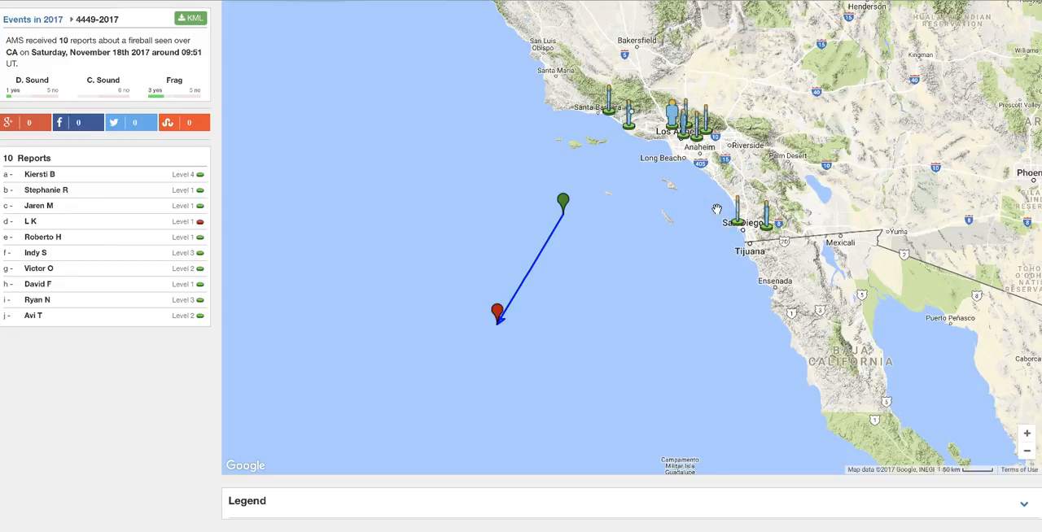
mouse_move(179, 12)
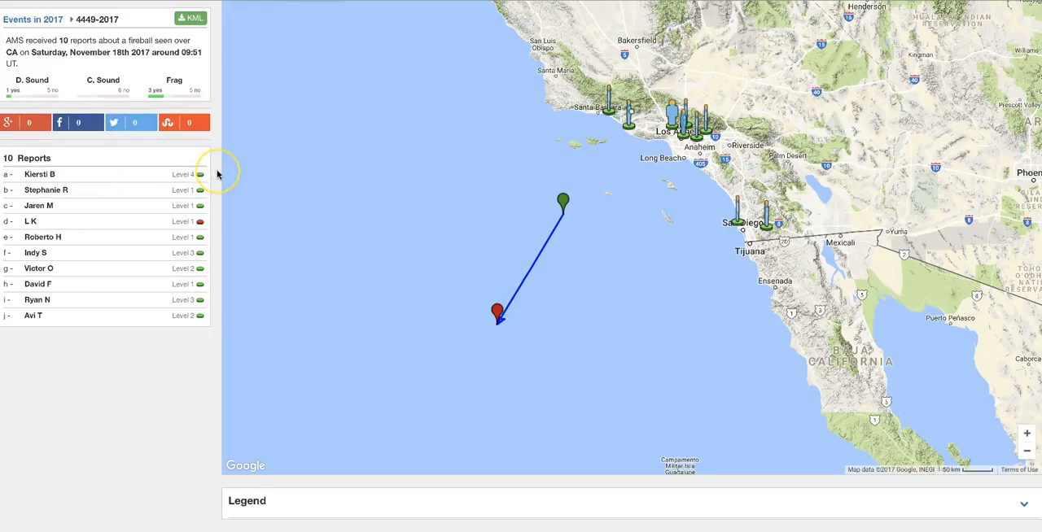
scroll("down", 3)
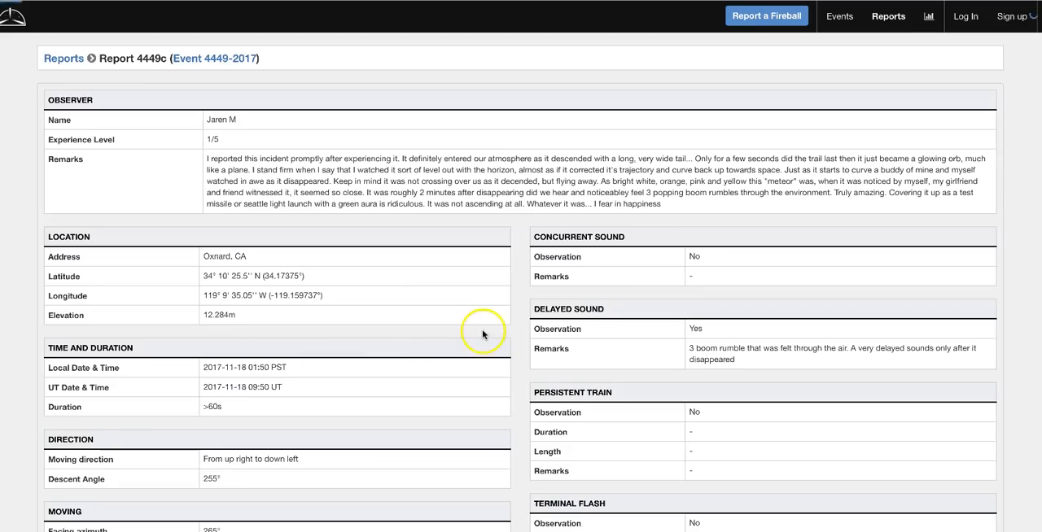
left_click(231, 163)
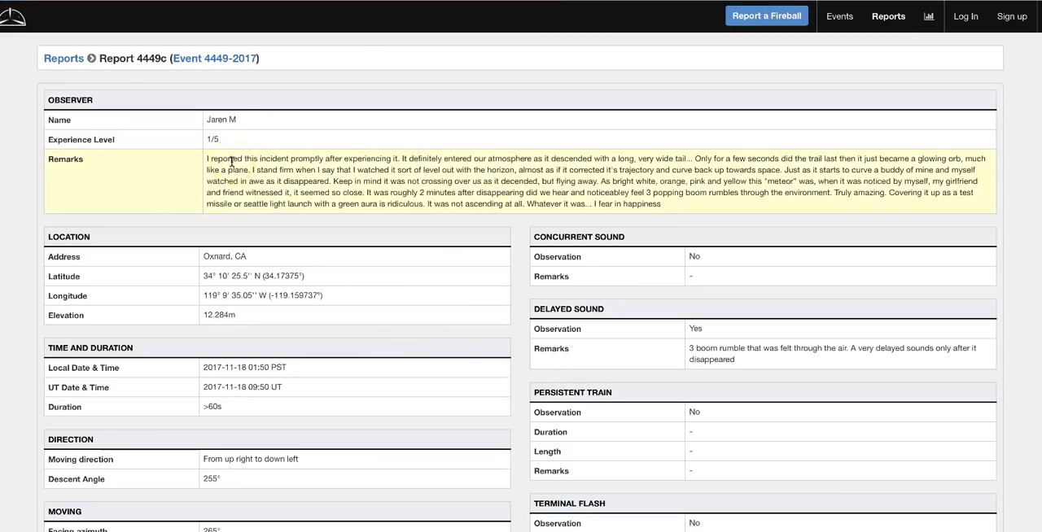
mouse_move(425, 169)
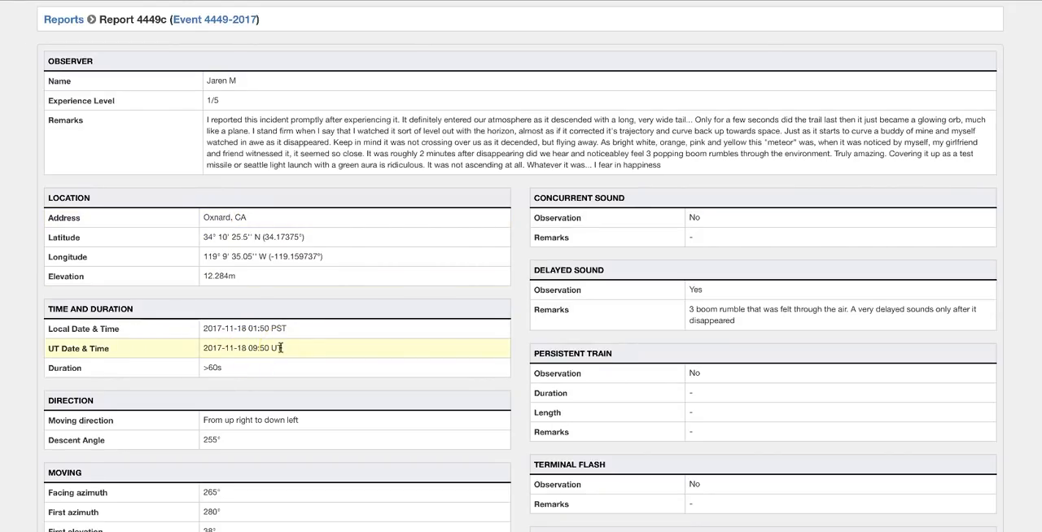
left_click(215, 19)
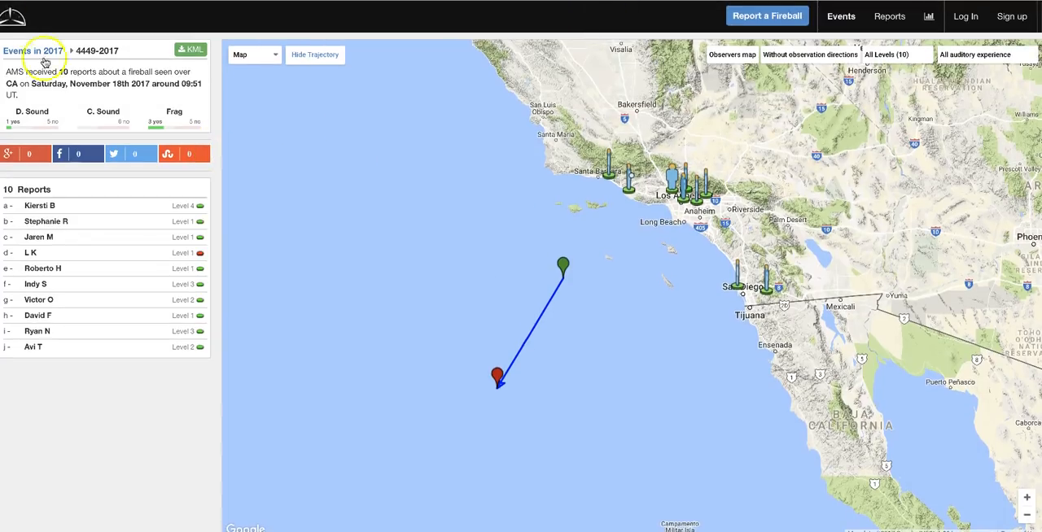
mouse_move(87, 114)
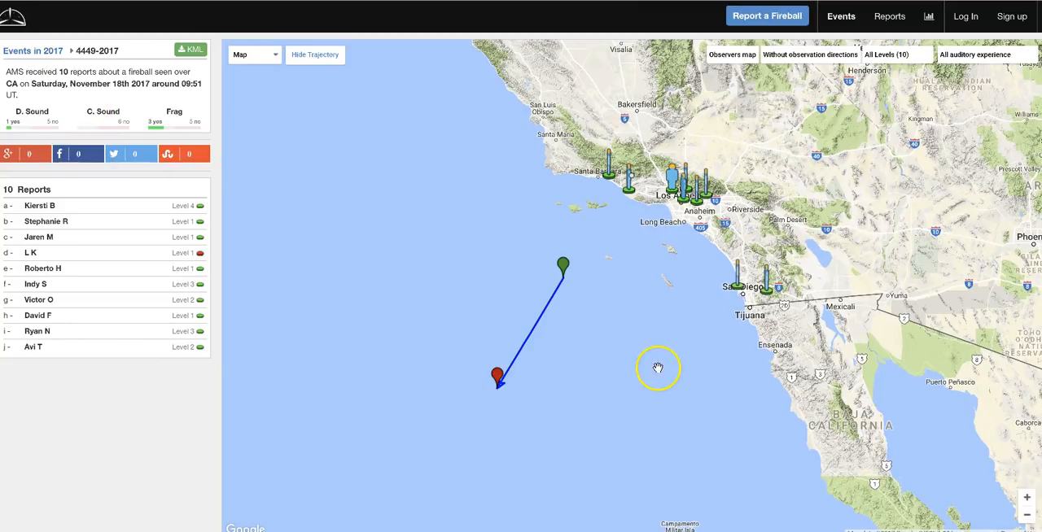
mouse_move(319, 212)
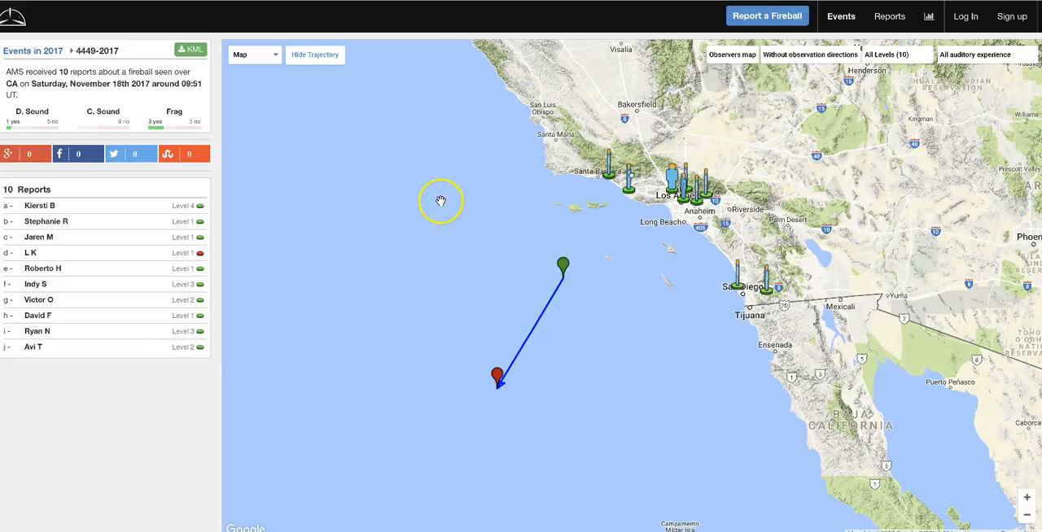
mouse_move(153, 45)
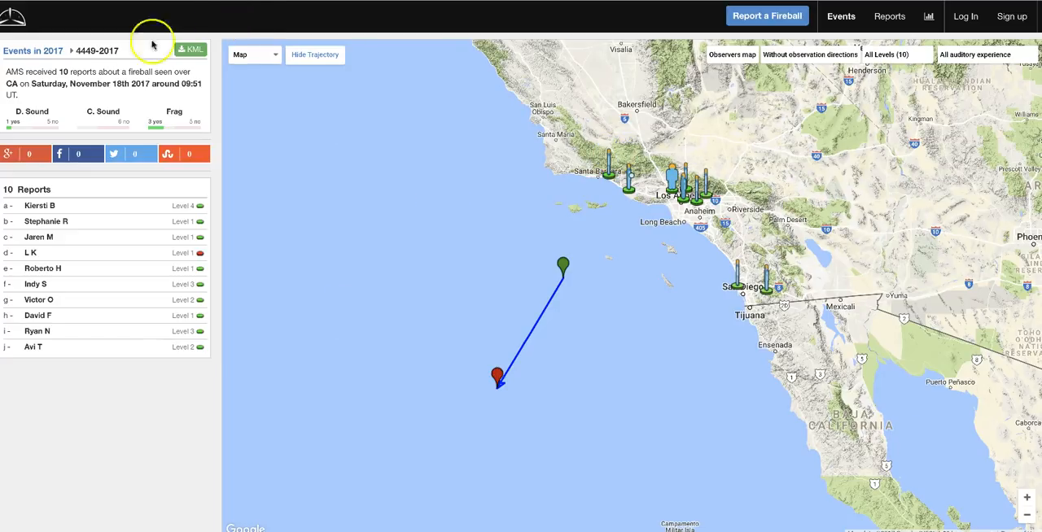